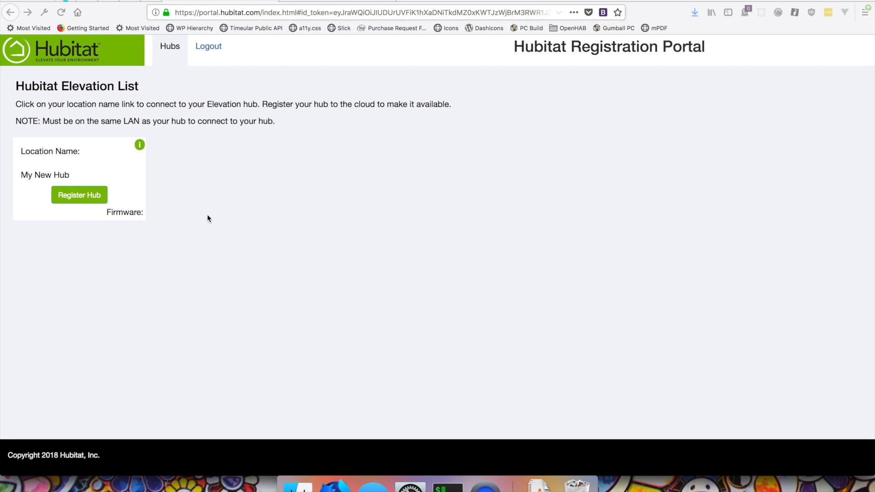
{"action": "mouse_move", "coordinate": [294, 106]}
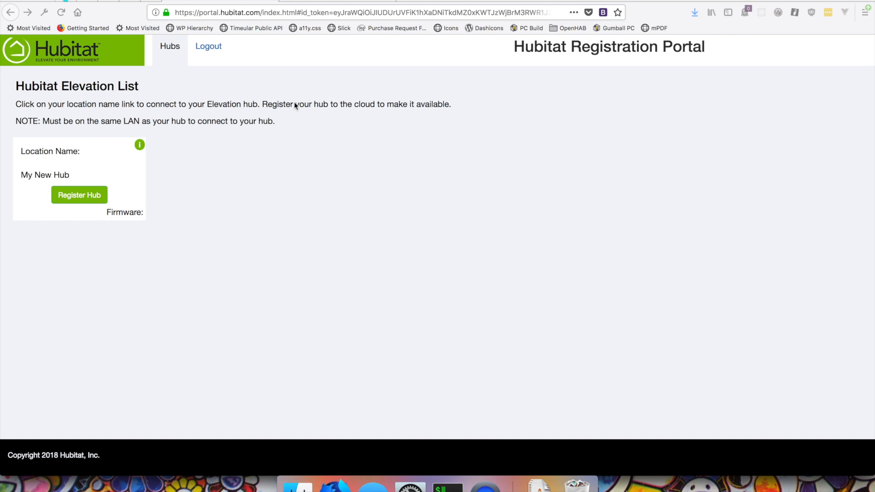
{"action": "mouse_move", "coordinate": [125, 153]}
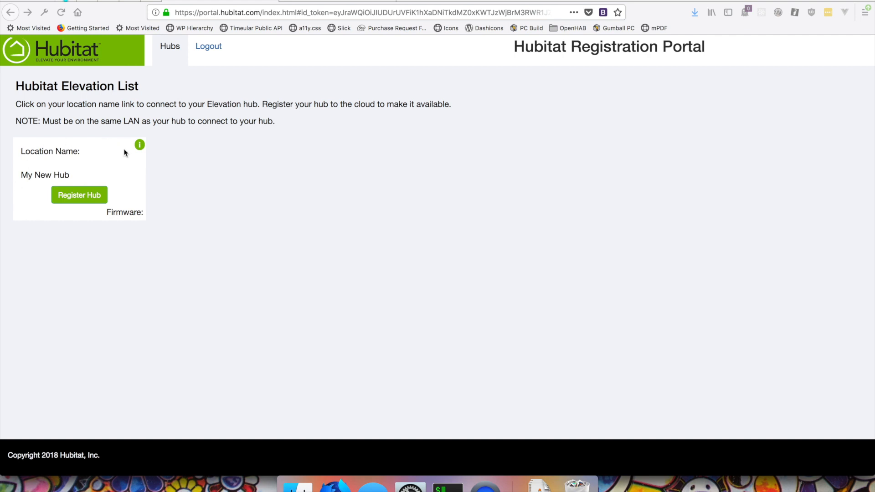
{"action": "mouse_move", "coordinate": [29, 165]}
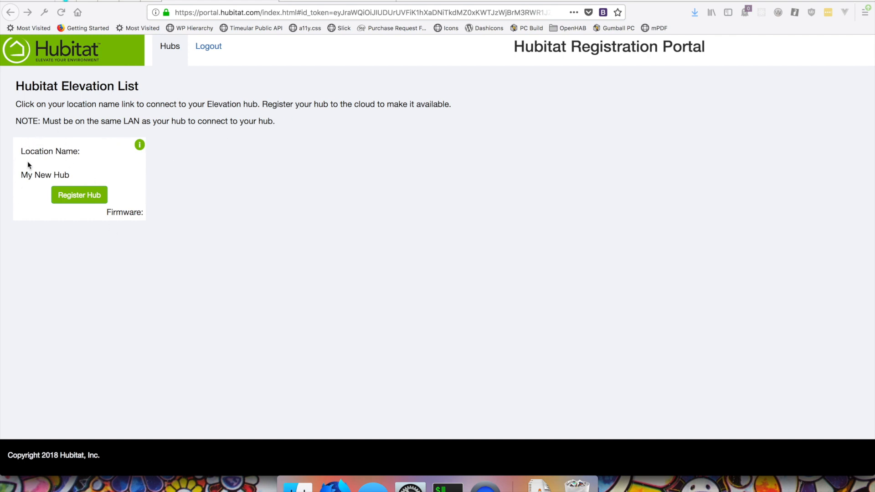
{"action": "mouse_move", "coordinate": [96, 205]}
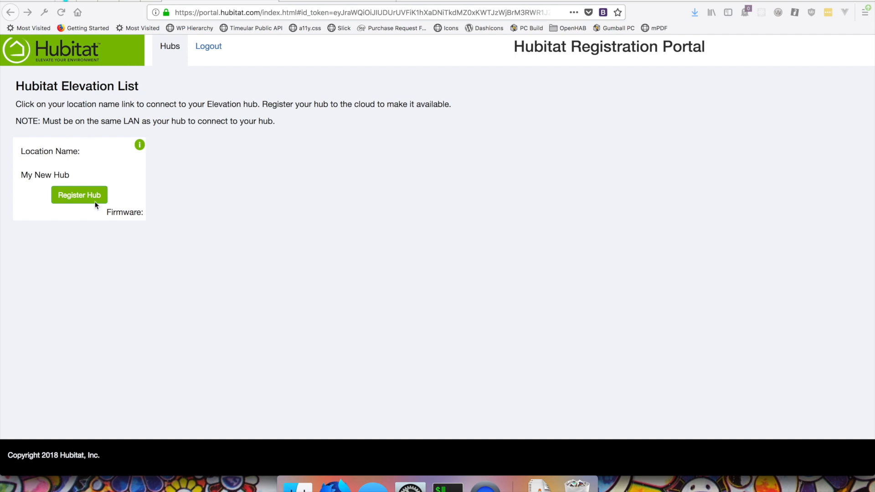
{"action": "mouse_move", "coordinate": [153, 241]}
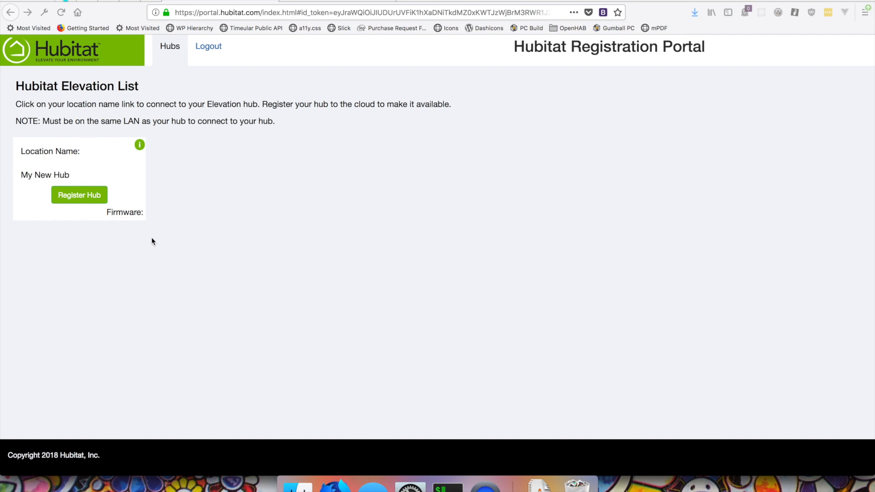
{"action": "mouse_move", "coordinate": [144, 243]}
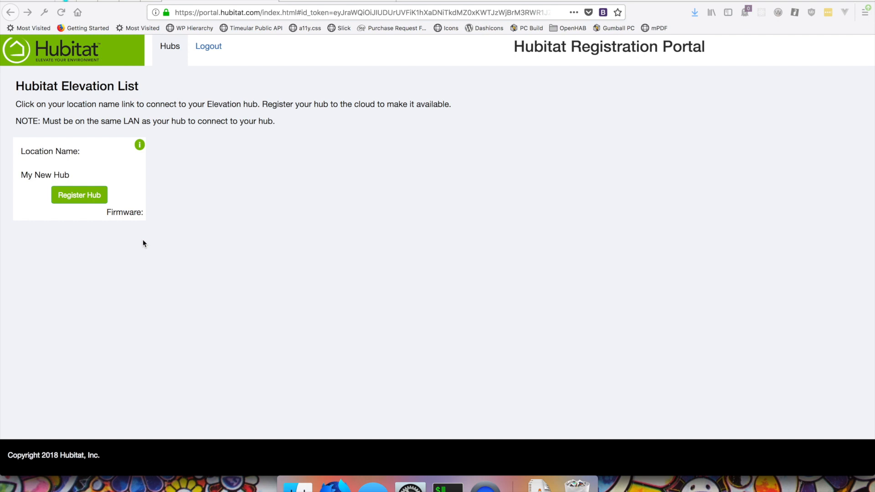
{"action": "mouse_move", "coordinate": [140, 234]}
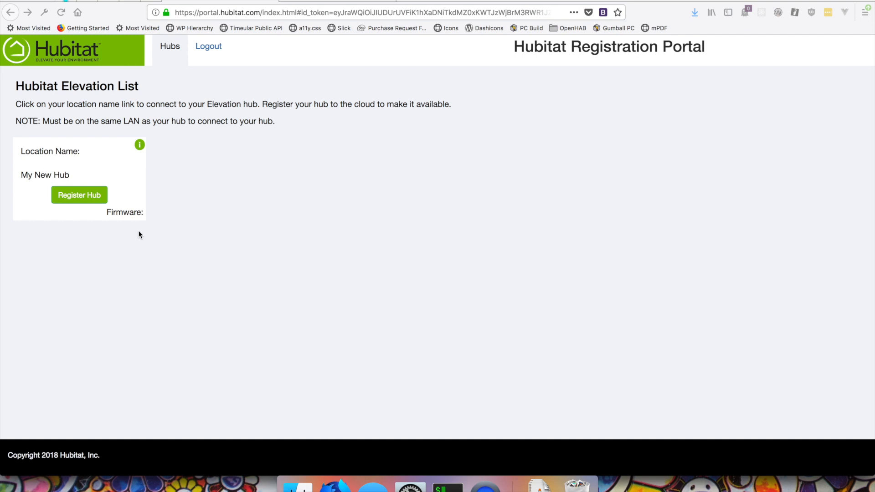
{"action": "mouse_move", "coordinate": [40, 184]}
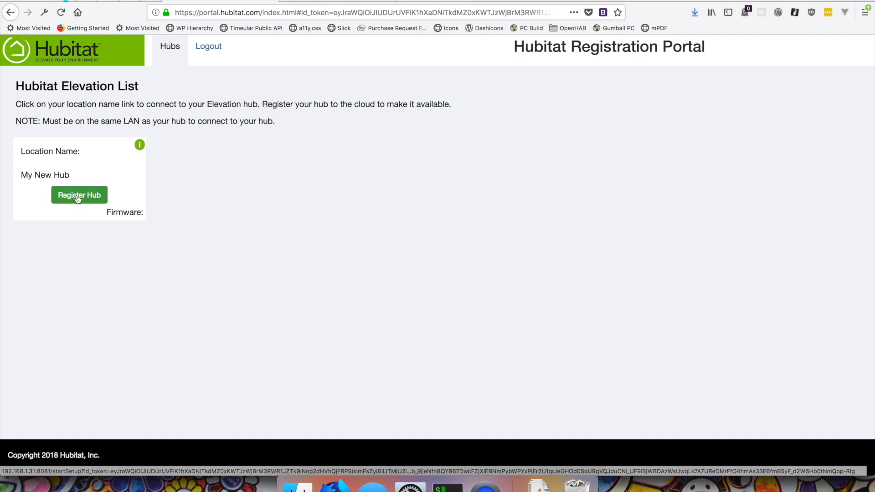
Register My New Hub with the cloud and connect to it to begin initialization
{"action": "left_click", "coordinate": [78, 195]}
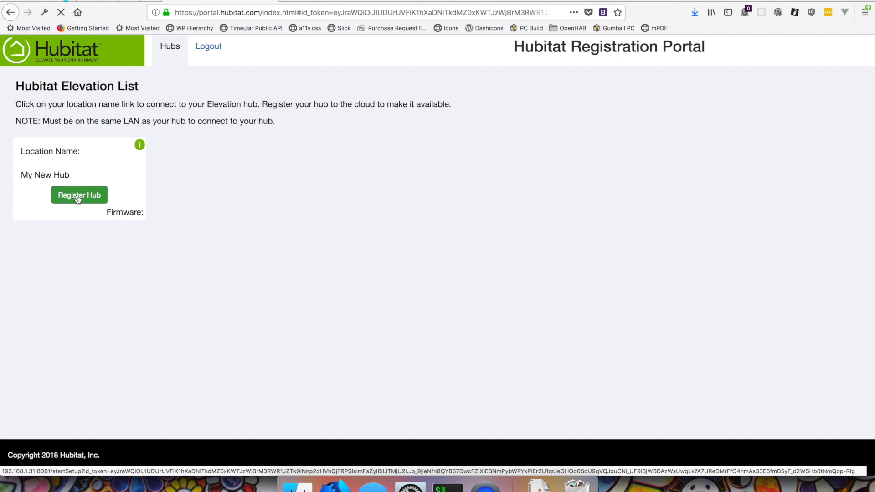
{"action": "left_click", "coordinate": [78, 196]}
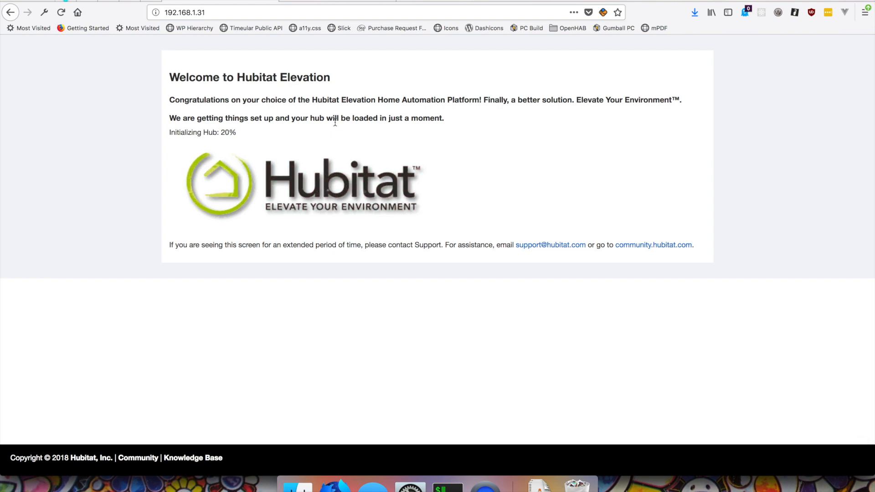
{"action": "mouse_move", "coordinate": [264, 133]}
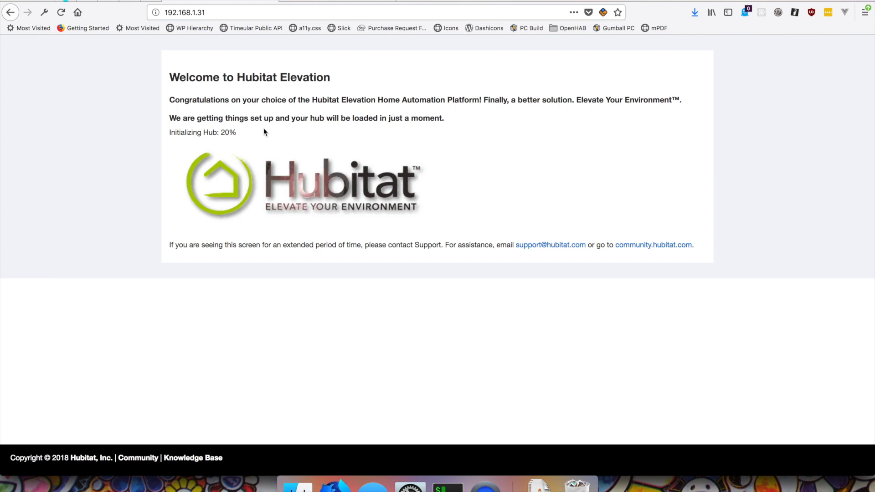
{"action": "mouse_move", "coordinate": [241, 135]}
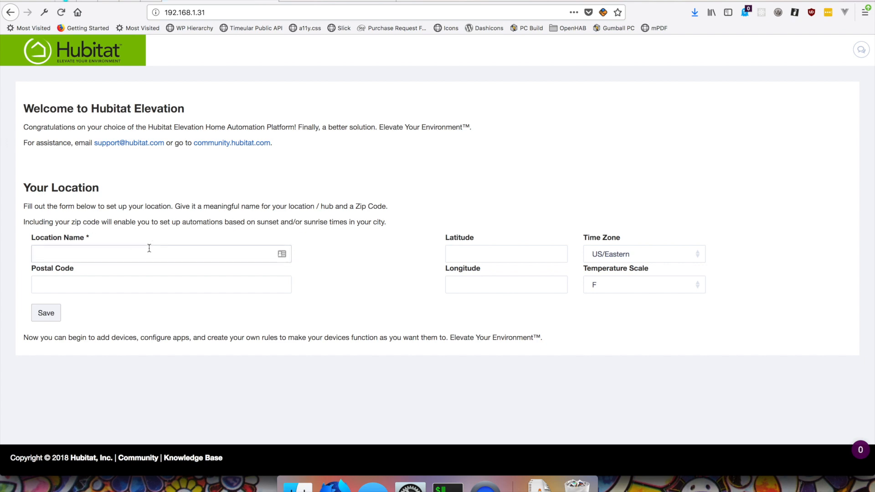
Save the location as Home with postal code 75287 and agree to the Terms of Service
{"action": "type", "text": "Home"}
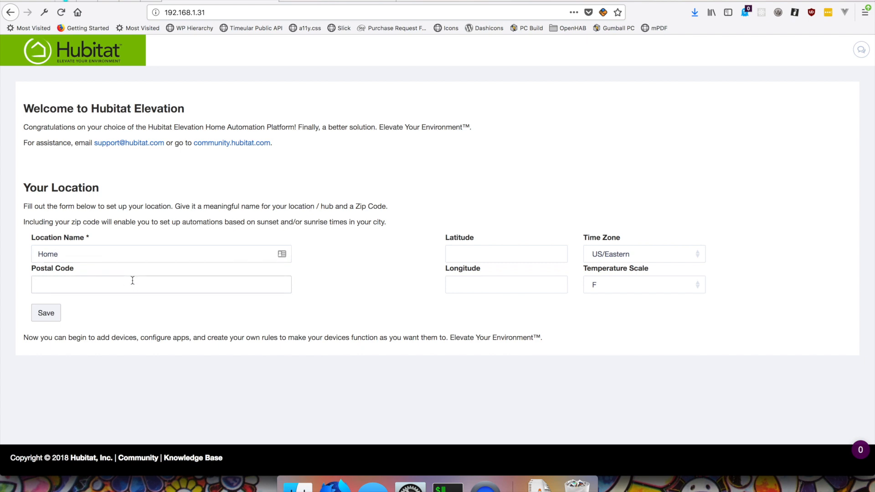
{"action": "type", "text": "75287"}
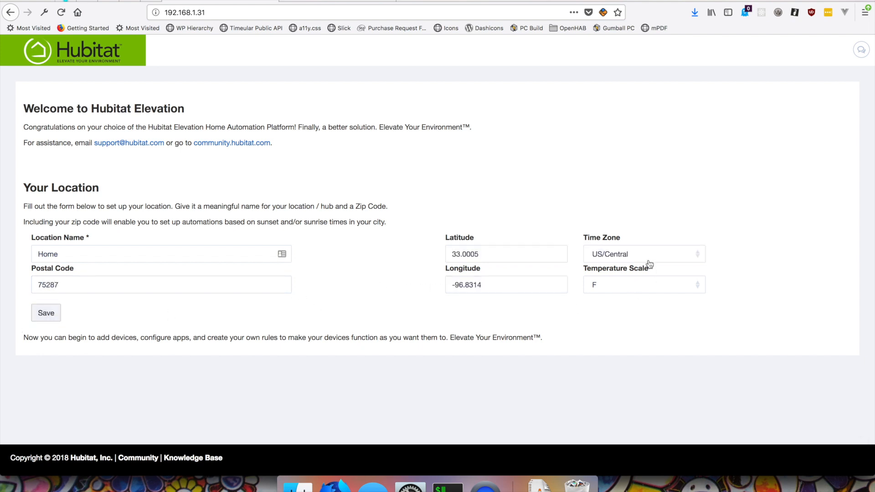
{"action": "mouse_move", "coordinate": [26, 350]}
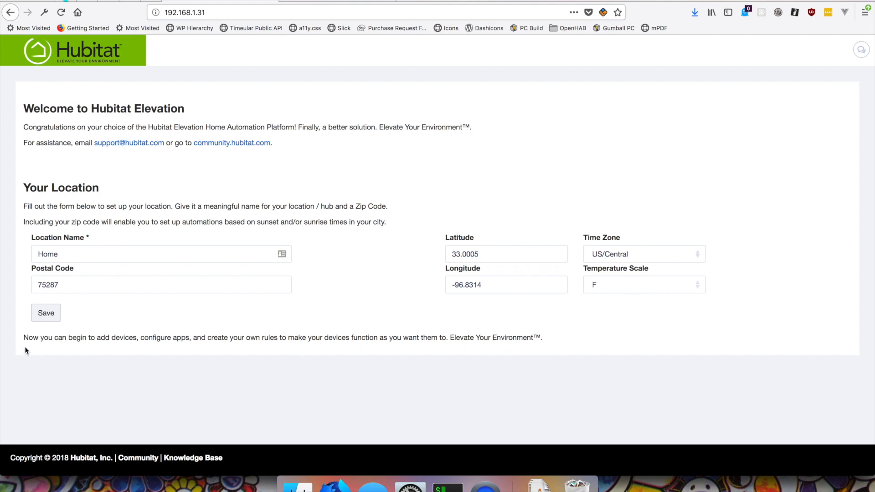
{"action": "left_click", "coordinate": [45, 313]}
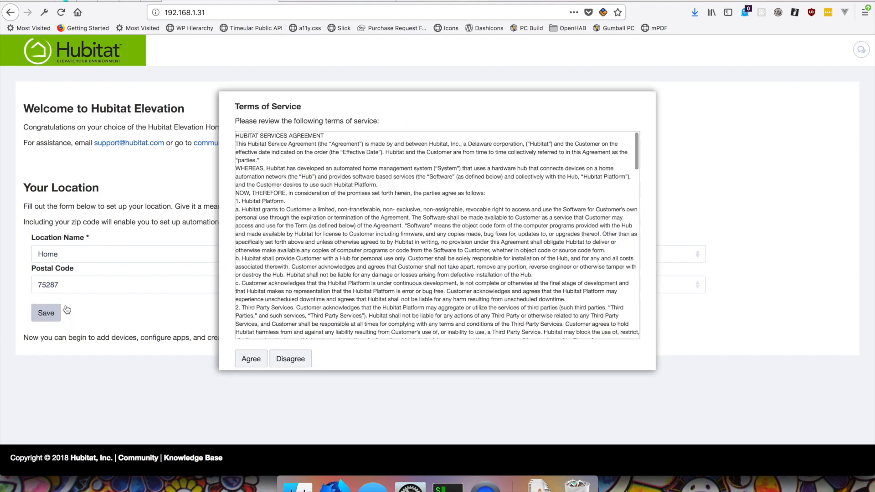
{"action": "left_click", "coordinate": [251, 359]}
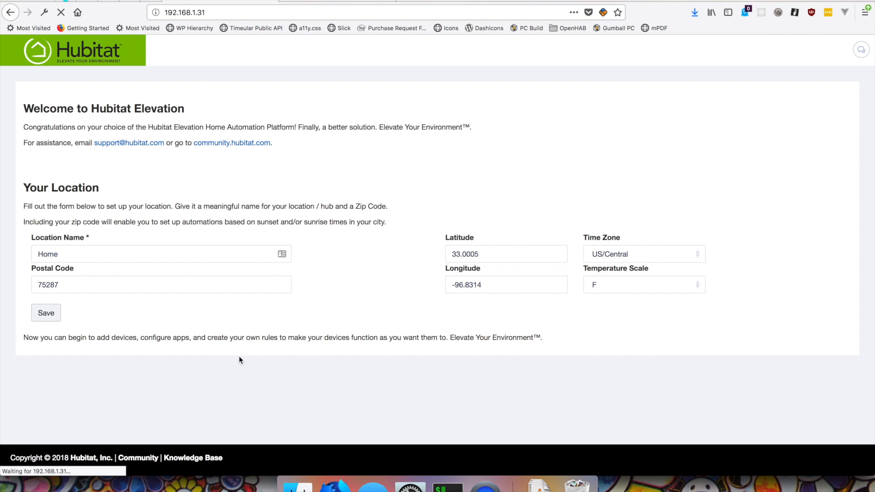
{"action": "left_click", "coordinate": [46, 313]}
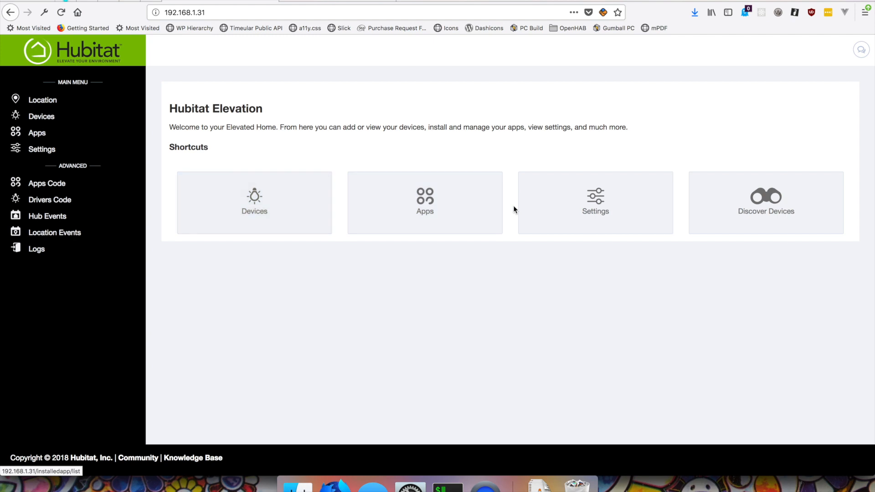
{"action": "mouse_move", "coordinate": [239, 220]}
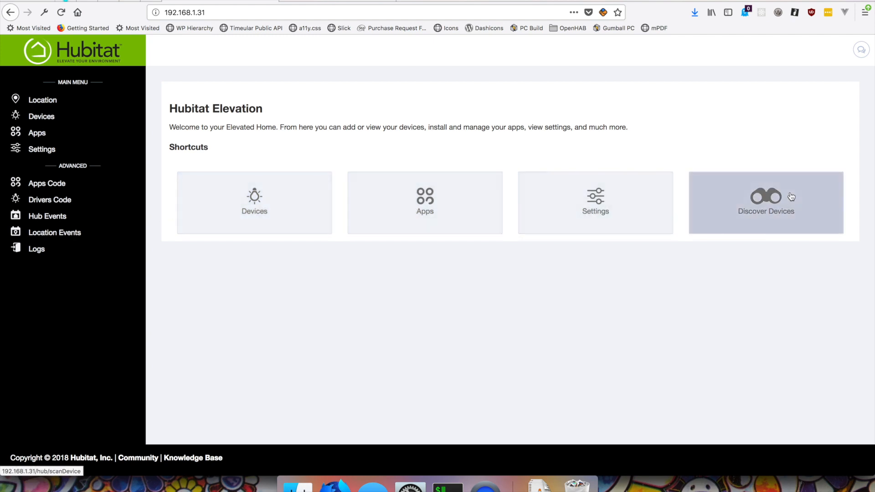
{"action": "mouse_move", "coordinate": [791, 196]}
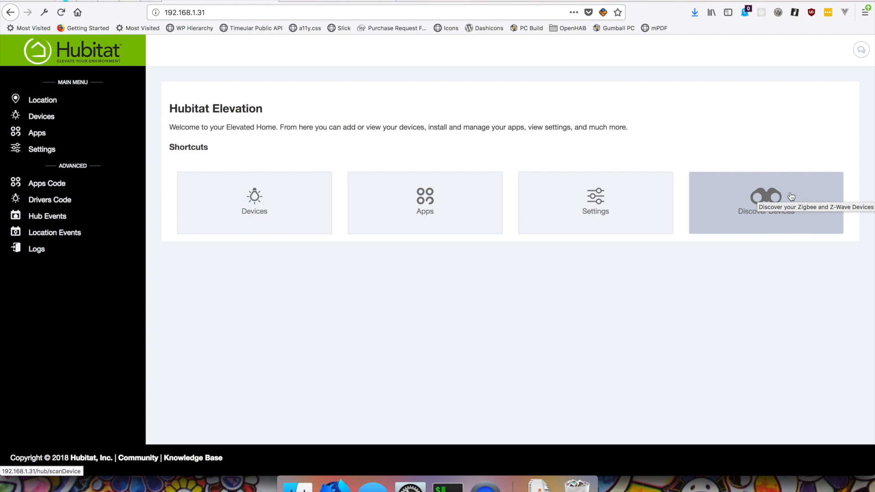
{"action": "mouse_move", "coordinate": [375, 187]}
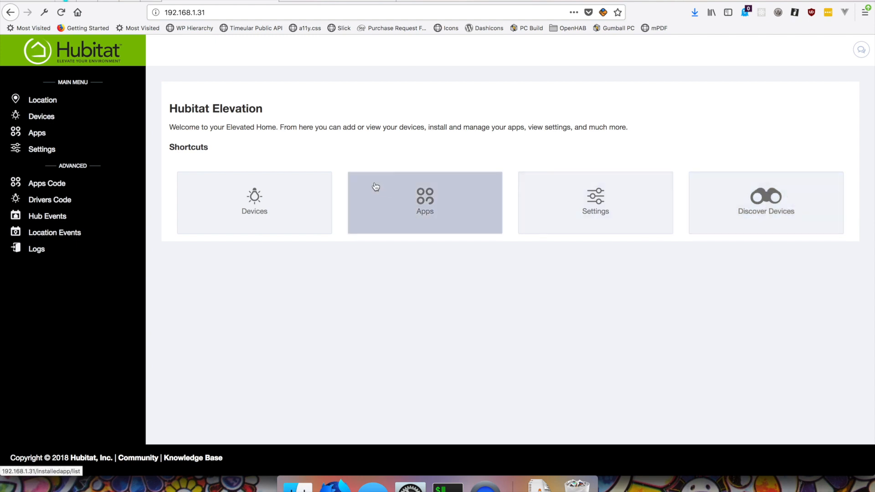
{"action": "mouse_move", "coordinate": [685, 201]}
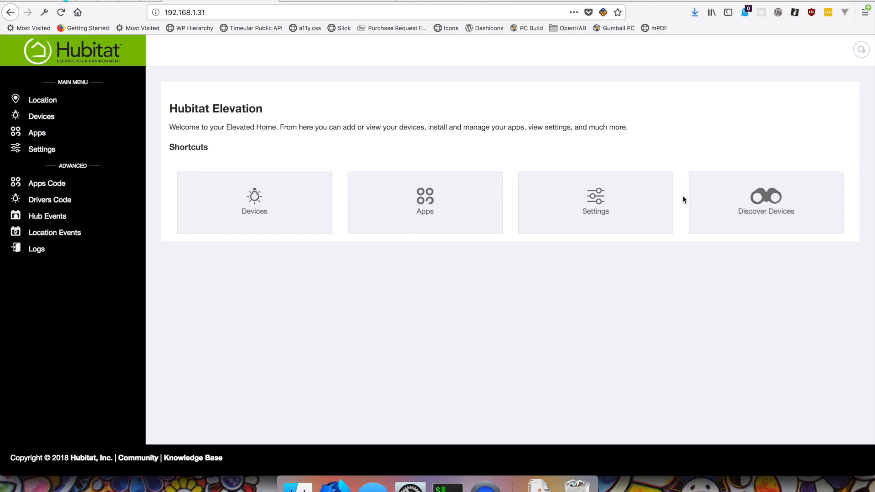
{"action": "mouse_move", "coordinate": [763, 183]}
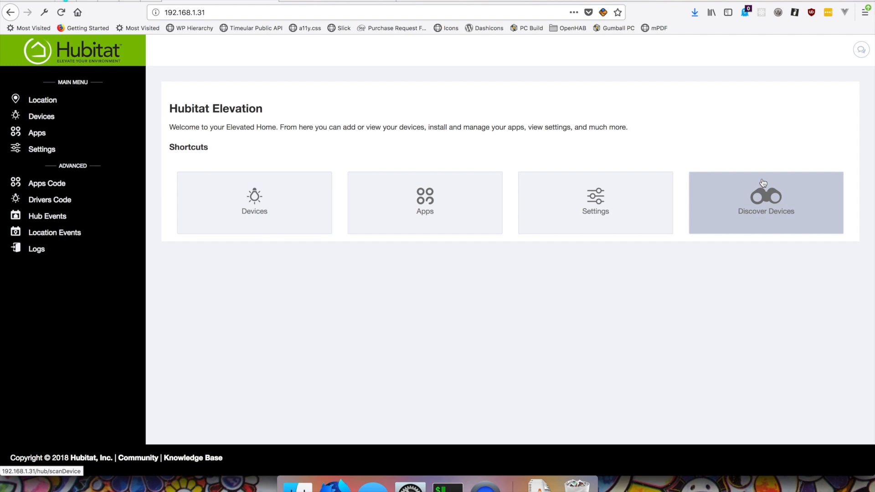
{"action": "mouse_move", "coordinate": [524, 157]}
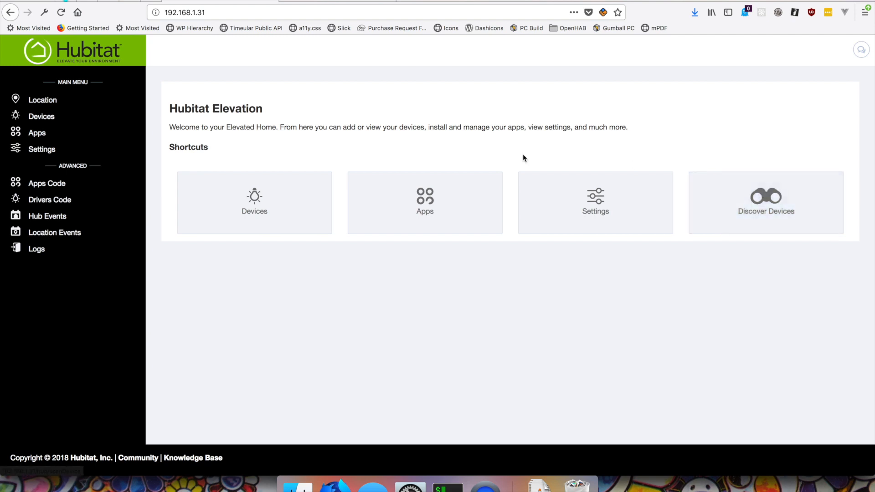
{"action": "mouse_move", "coordinate": [596, 207]}
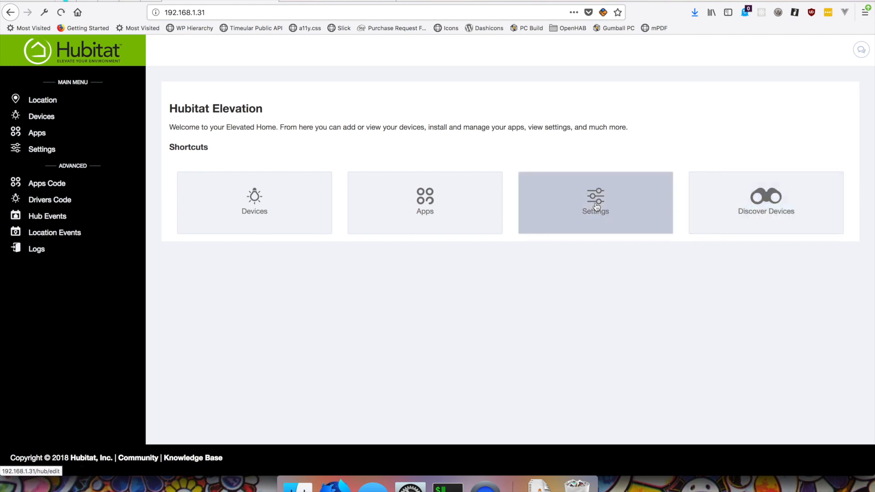
{"action": "left_click", "coordinate": [595, 202]}
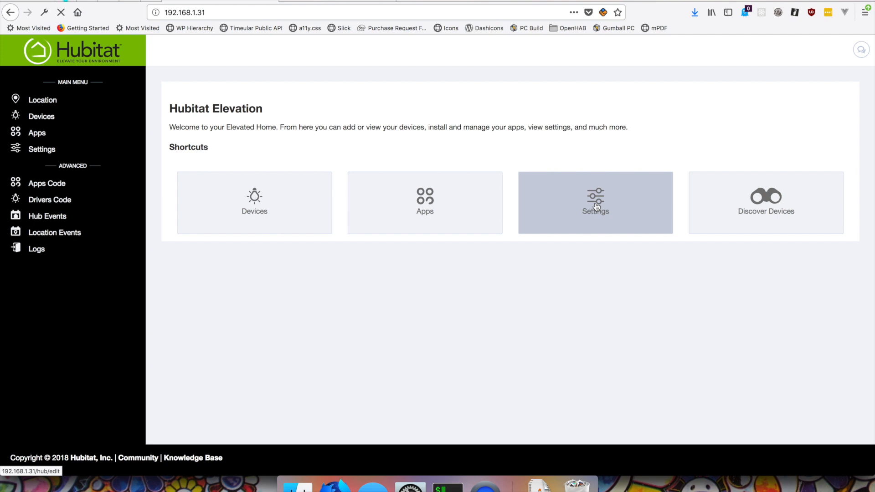
{"action": "left_click", "coordinate": [595, 202]}
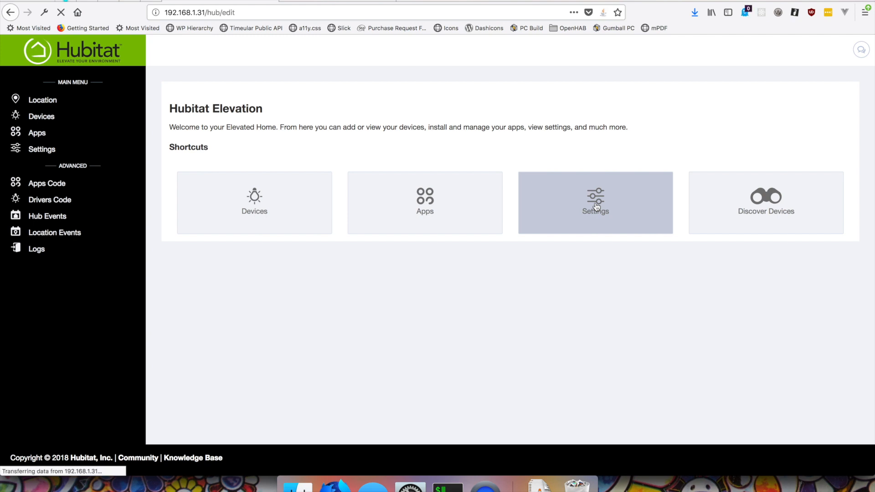
{"action": "left_click", "coordinate": [595, 202]}
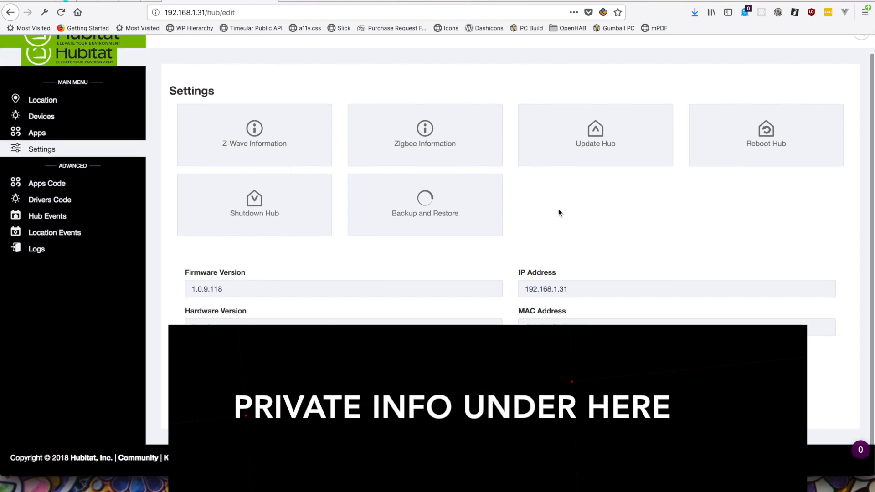
{"action": "scroll", "scroll_direction": "up", "scroll_amount": 3}
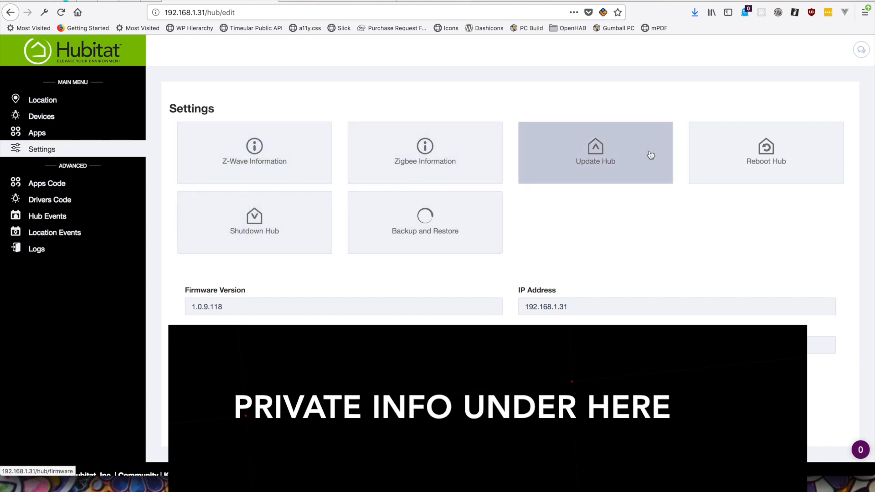
{"action": "mouse_move", "coordinate": [488, 243]}
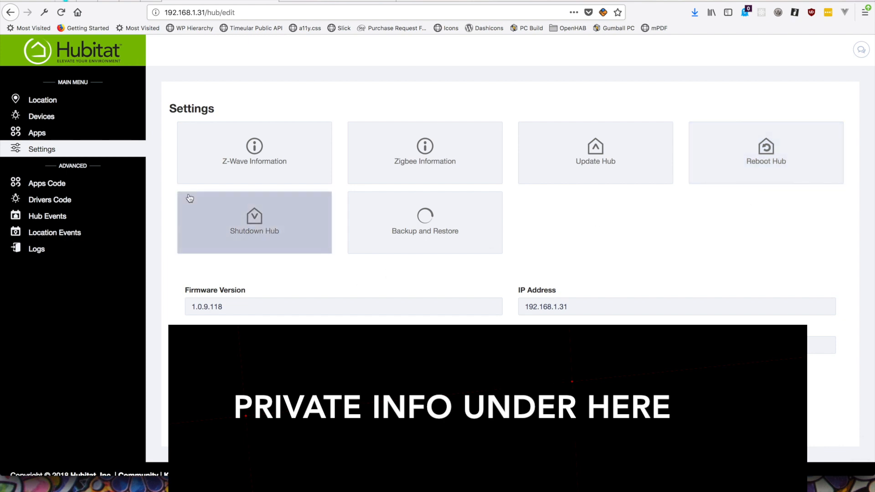
{"action": "mouse_move", "coordinate": [188, 208]}
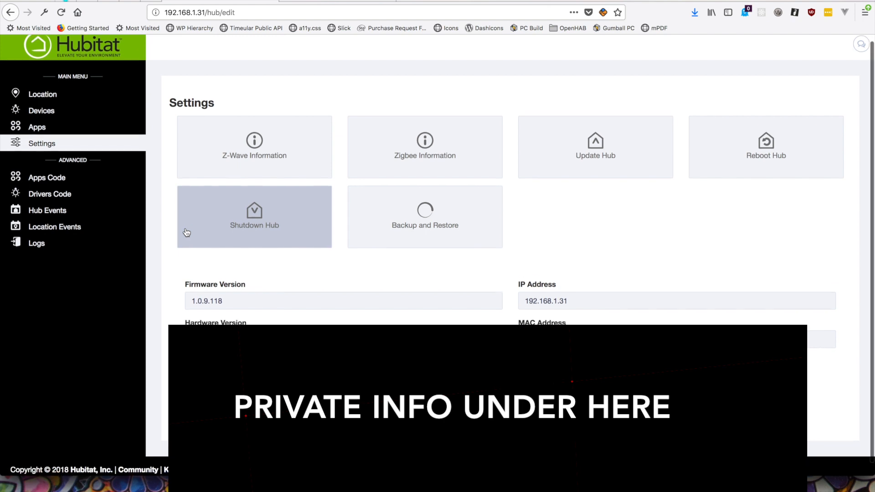
{"action": "scroll", "scroll_direction": "up", "scroll_amount": 3}
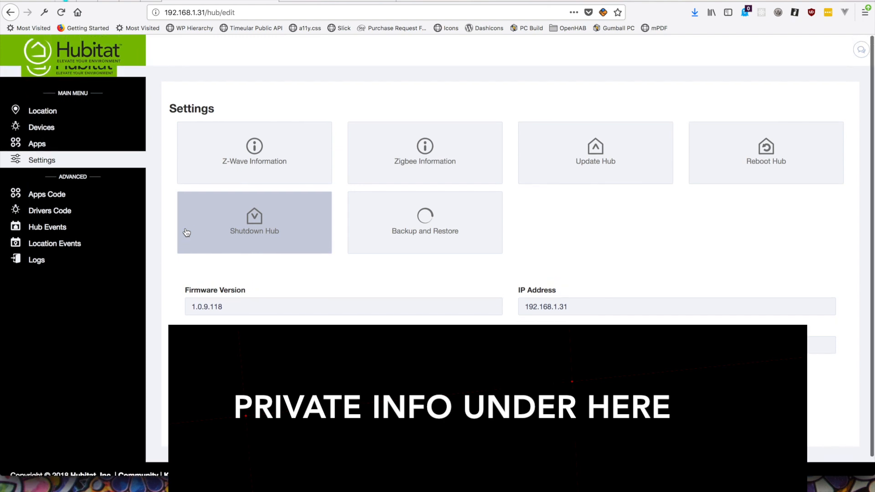
{"action": "scroll", "scroll_direction": "up", "scroll_amount": 3}
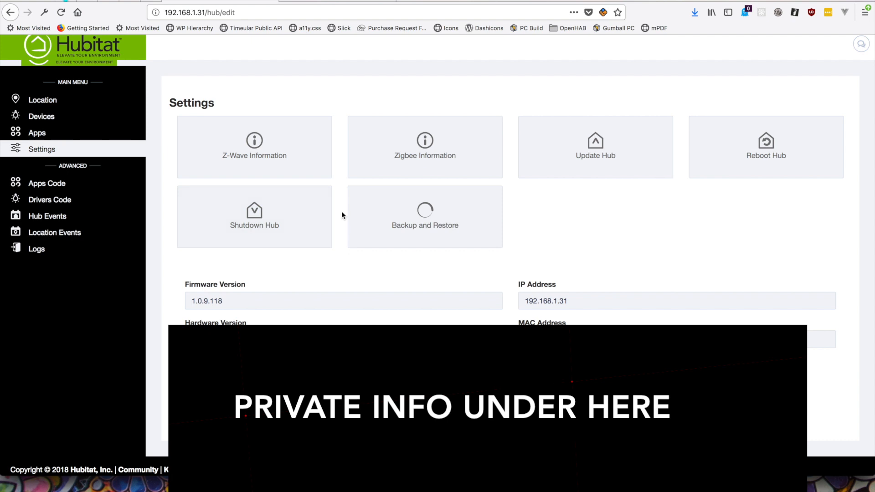
{"action": "mouse_move", "coordinate": [335, 186]}
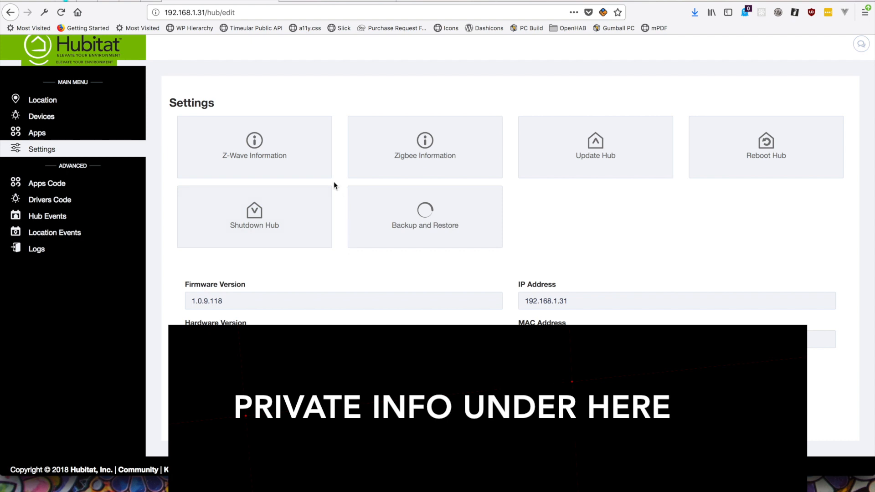
{"action": "mouse_move", "coordinate": [337, 191]}
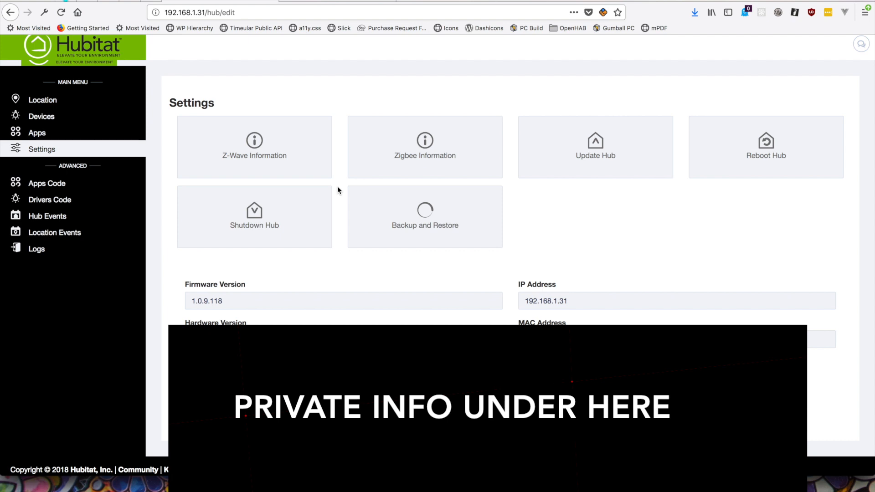
{"action": "mouse_move", "coordinate": [332, 186]}
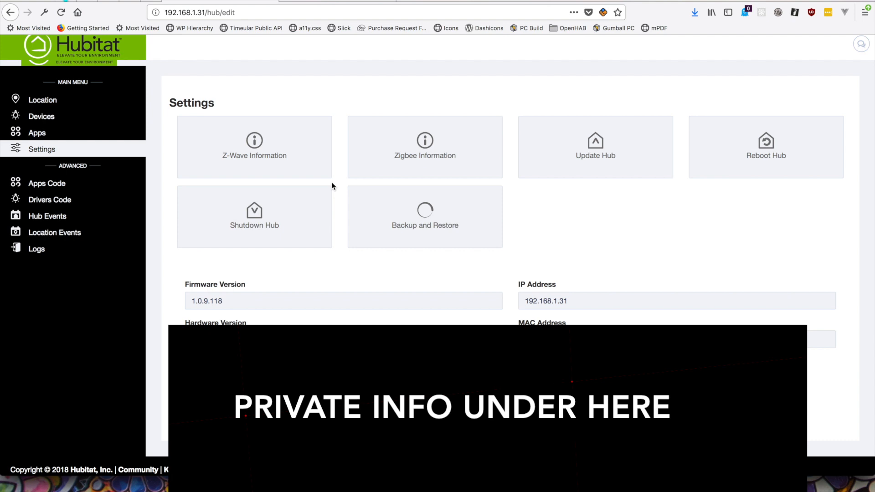
{"action": "mouse_move", "coordinate": [351, 184]}
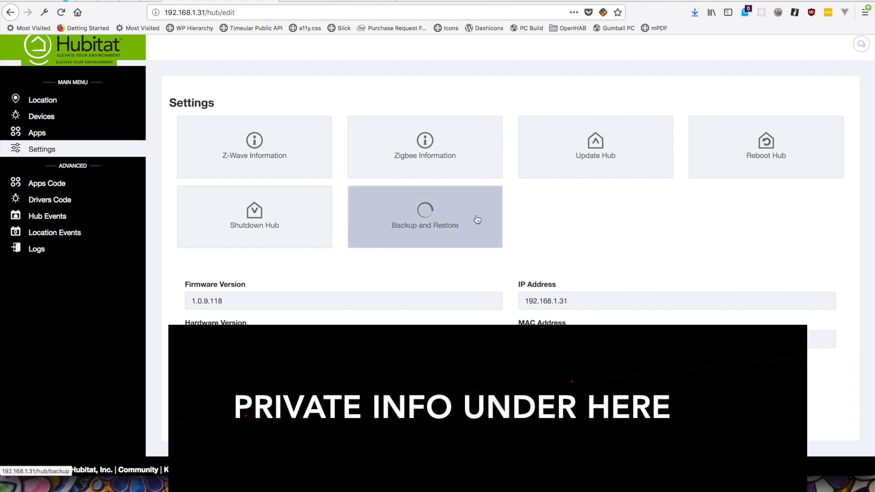
View the Hub Backup and Restore page with its empty backup list, then head back to Settings
{"action": "left_click", "coordinate": [425, 226]}
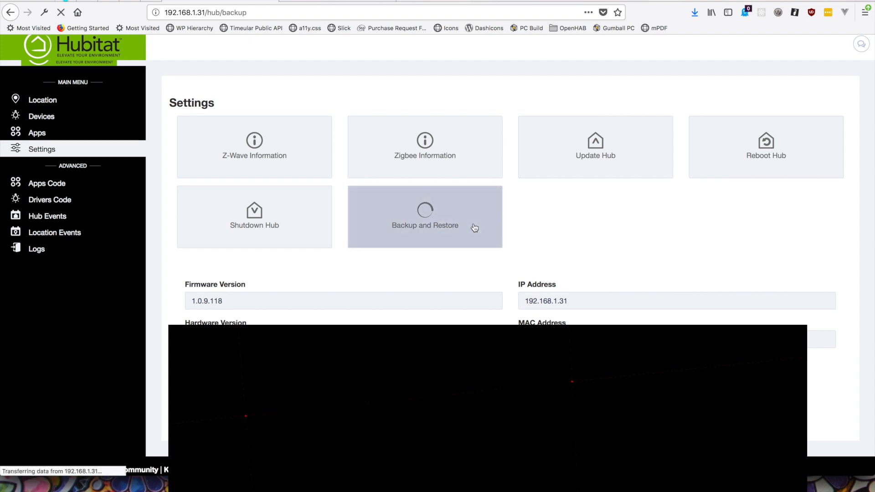
{"action": "left_click", "coordinate": [425, 217]}
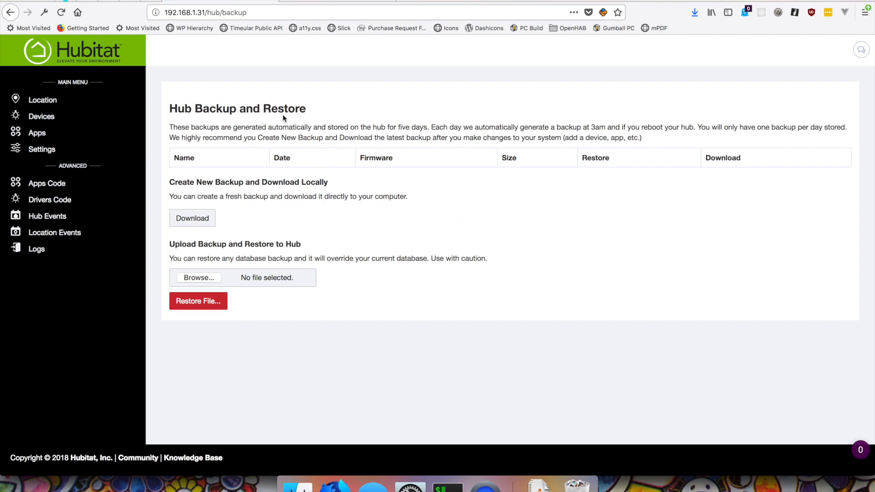
{"action": "mouse_move", "coordinate": [220, 178]}
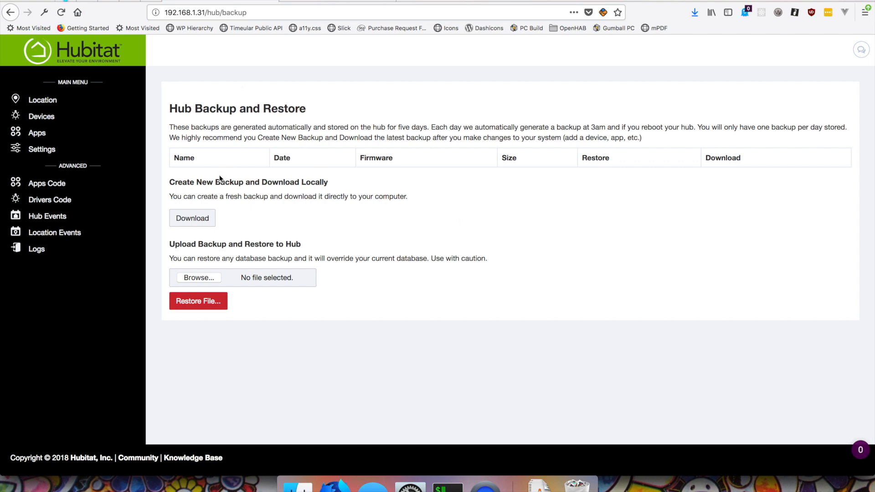
{"action": "mouse_move", "coordinate": [342, 160]}
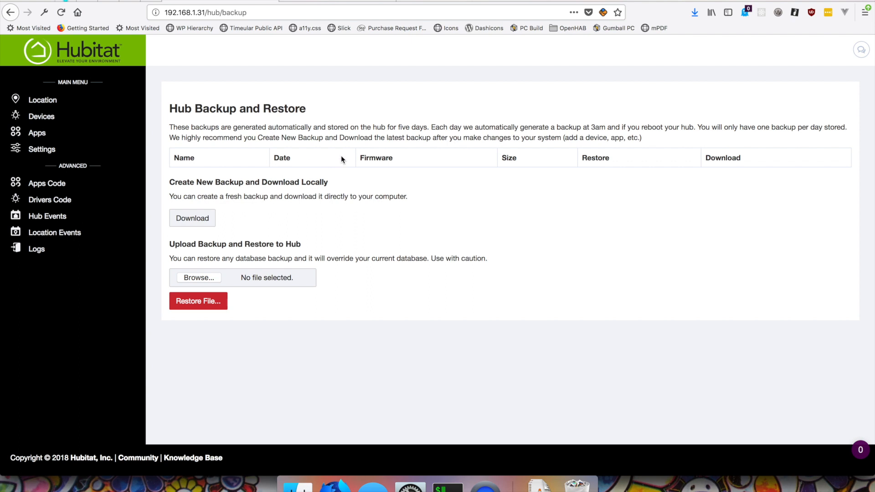
{"action": "mouse_move", "coordinate": [300, 128]}
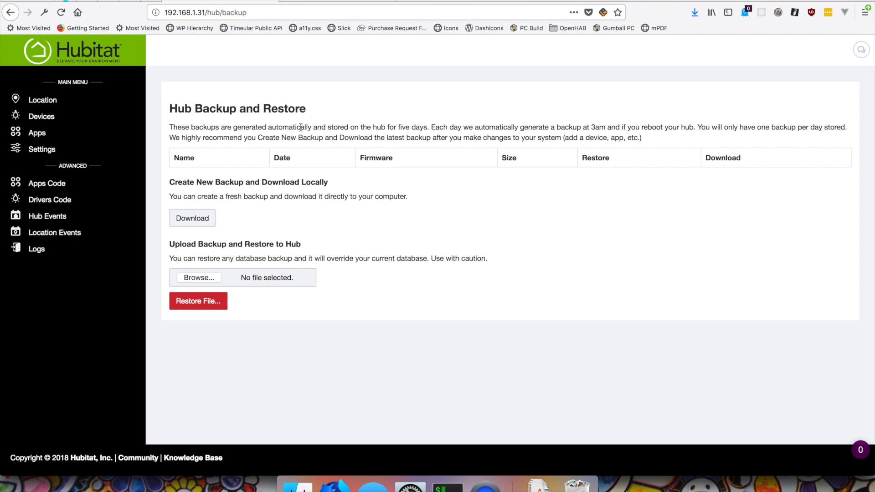
{"action": "mouse_move", "coordinate": [192, 125]}
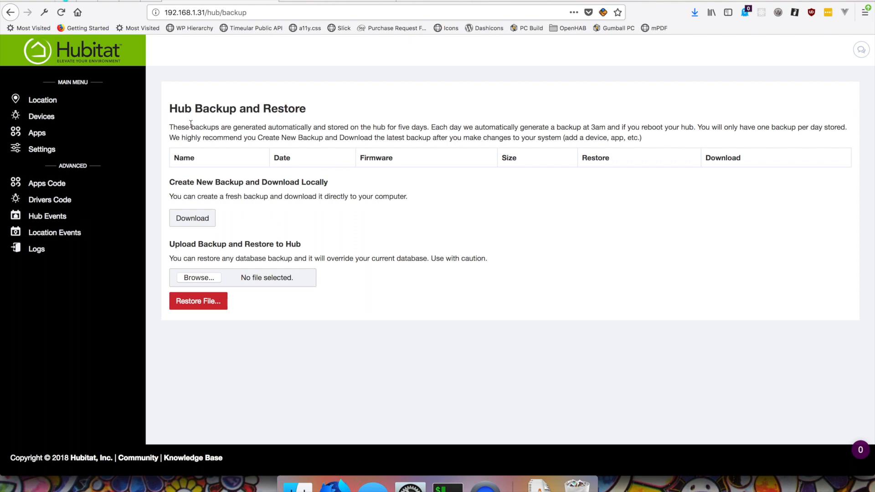
{"action": "mouse_move", "coordinate": [376, 125]}
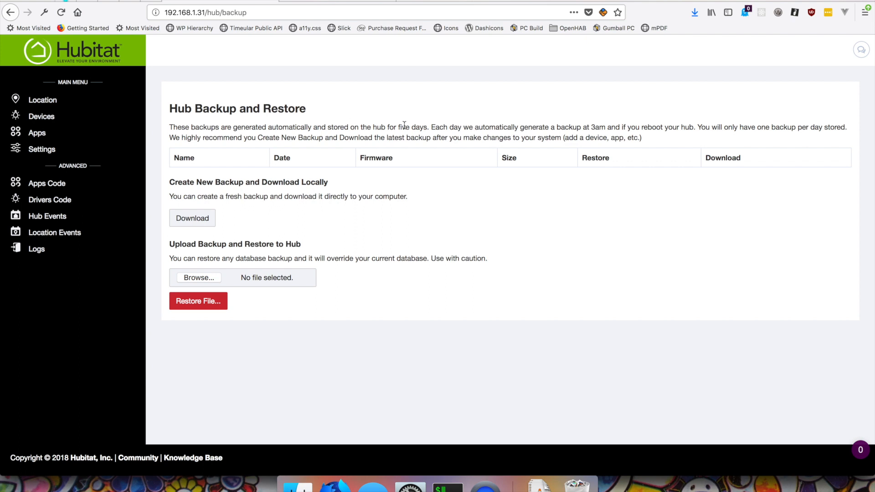
{"action": "mouse_move", "coordinate": [738, 129]}
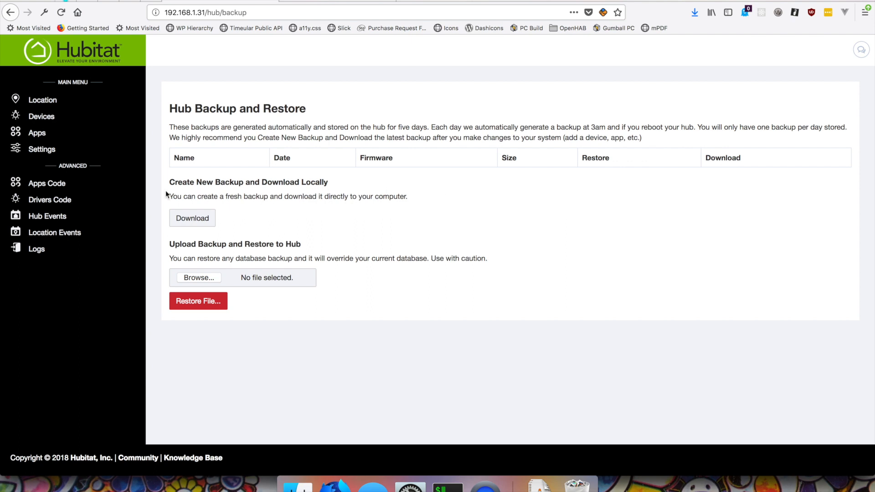
{"action": "mouse_move", "coordinate": [291, 149]}
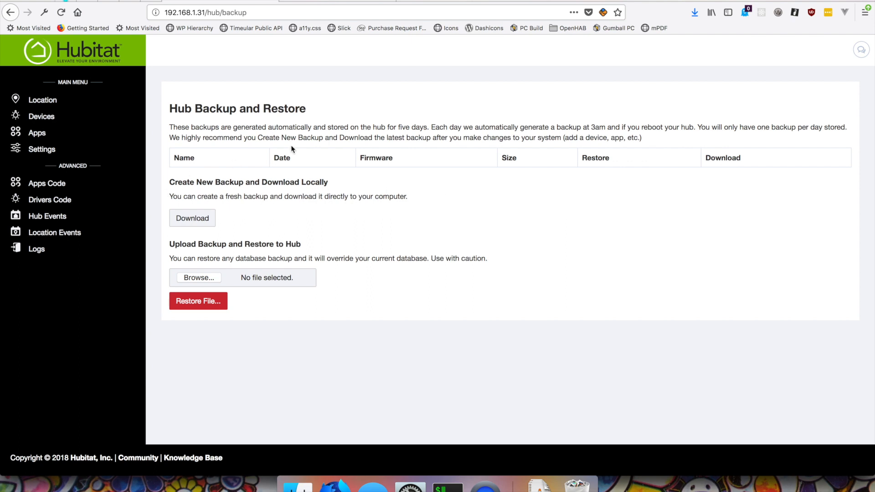
{"action": "left_click", "coordinate": [41, 149]}
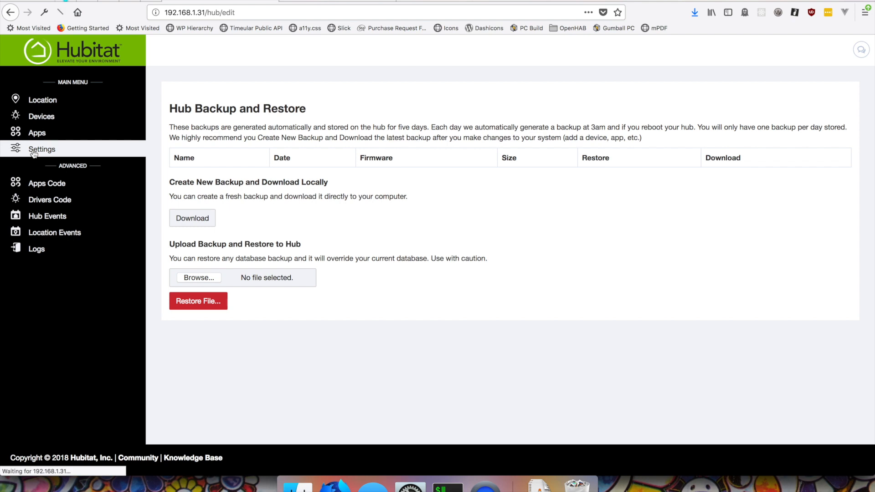
Return to the hub Settings page, then go to the empty Apps list
{"action": "left_click", "coordinate": [41, 148]}
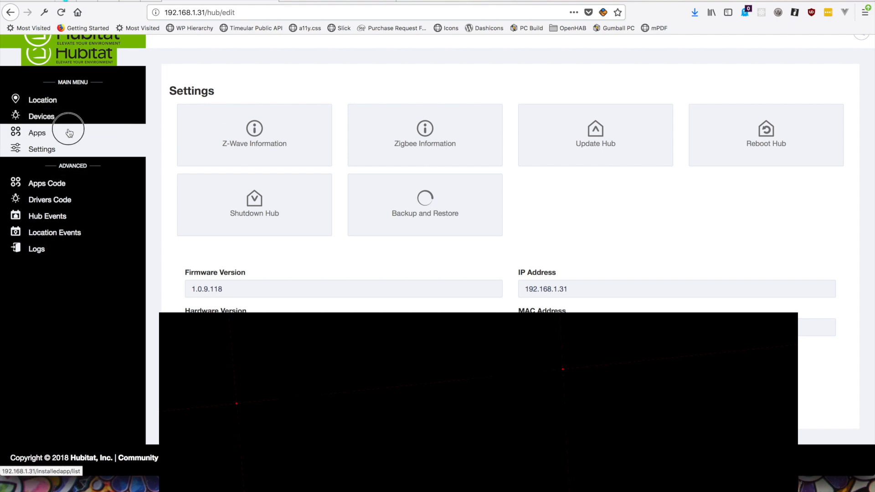
{"action": "left_click", "coordinate": [37, 133]}
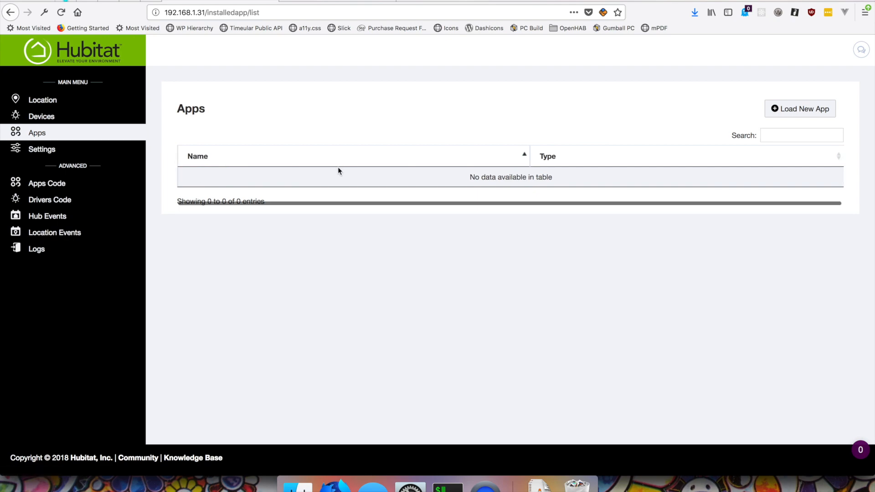
Load Rule Machine from the built-in apps list so it appears in the Apps table
{"action": "left_click", "coordinate": [801, 109]}
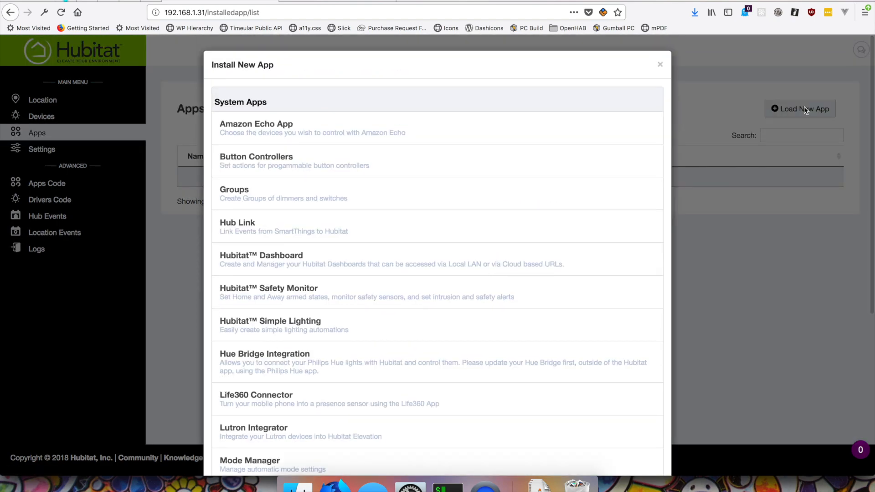
{"action": "scroll", "scroll_direction": "down", "scroll_amount": 3}
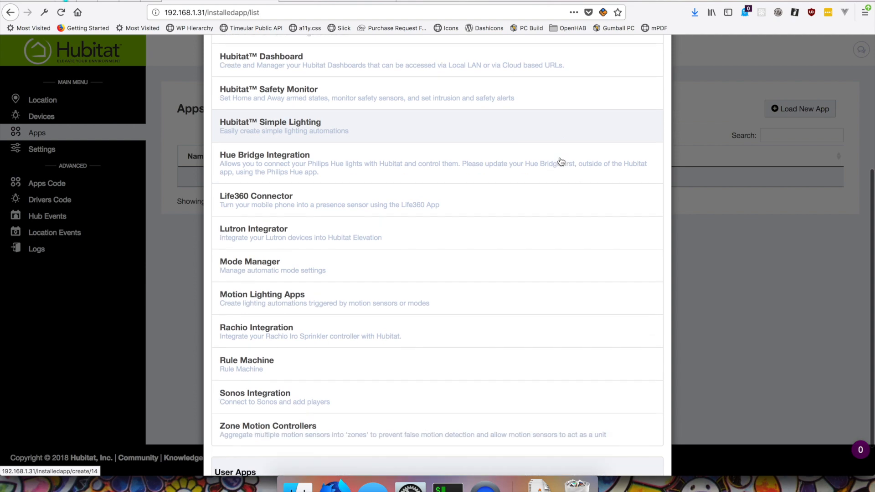
{"action": "scroll", "scroll_direction": "down", "scroll_amount": 3}
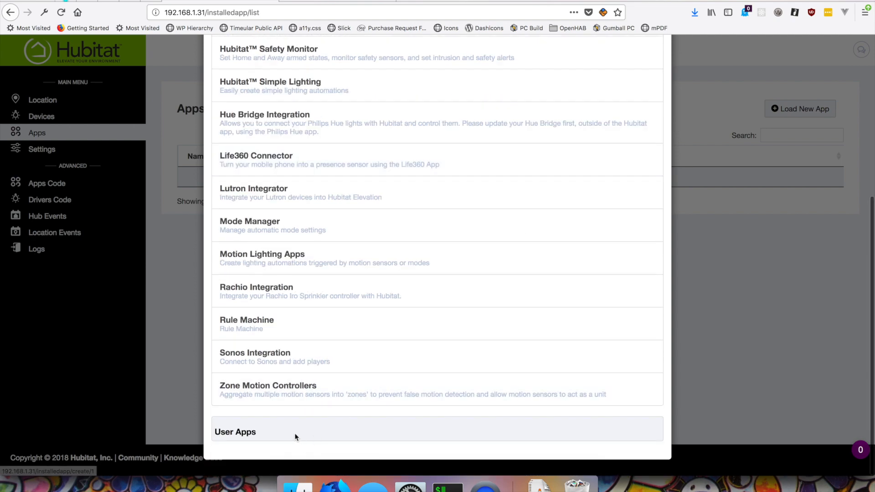
{"action": "scroll", "scroll_direction": "up", "scroll_amount": 3}
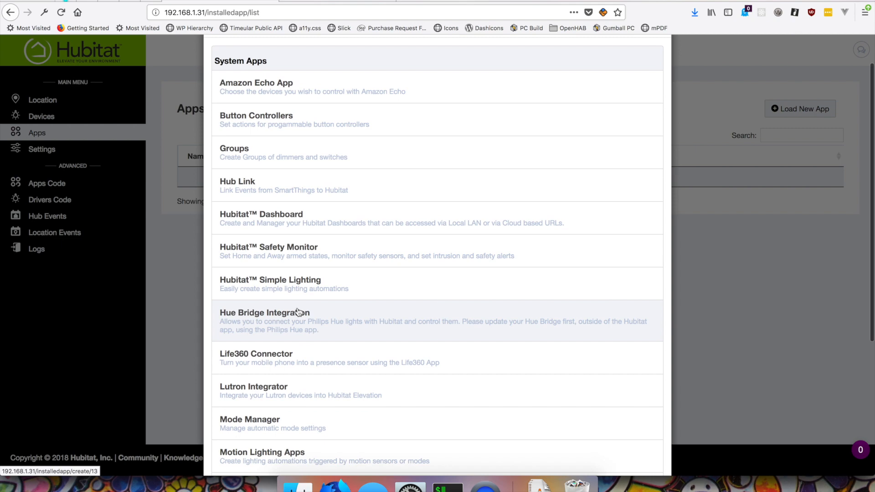
{"action": "scroll", "scroll_direction": "down", "scroll_amount": 3}
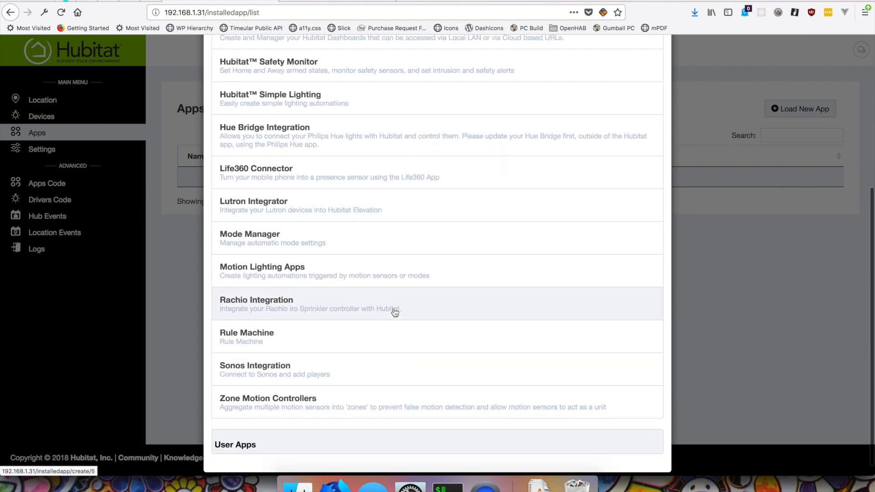
{"action": "mouse_move", "coordinate": [409, 349]}
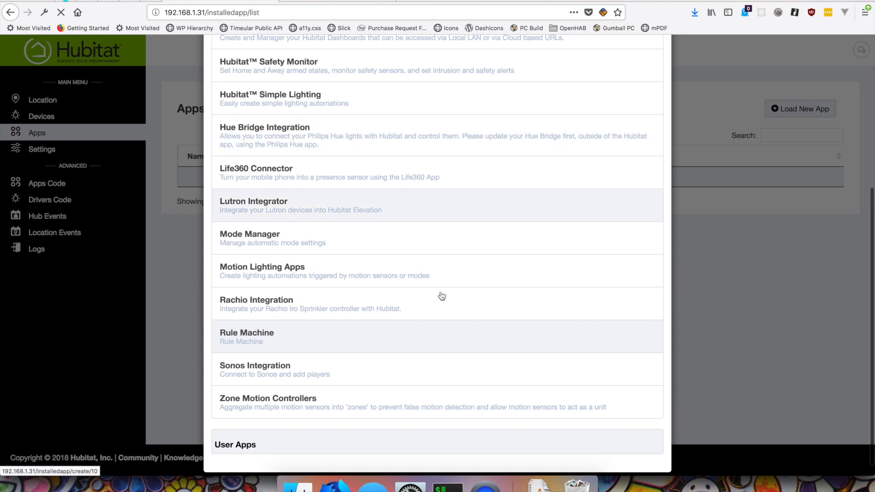
{"action": "left_click", "coordinate": [247, 333]}
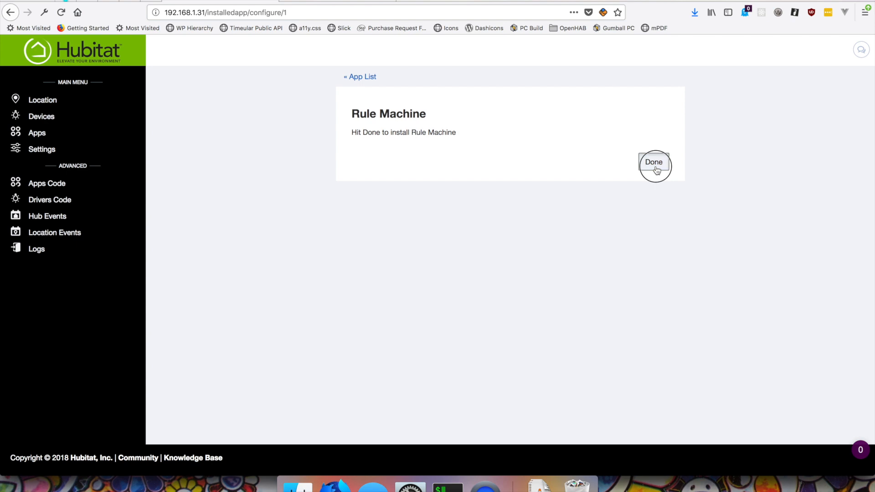
{"action": "left_click", "coordinate": [654, 166]}
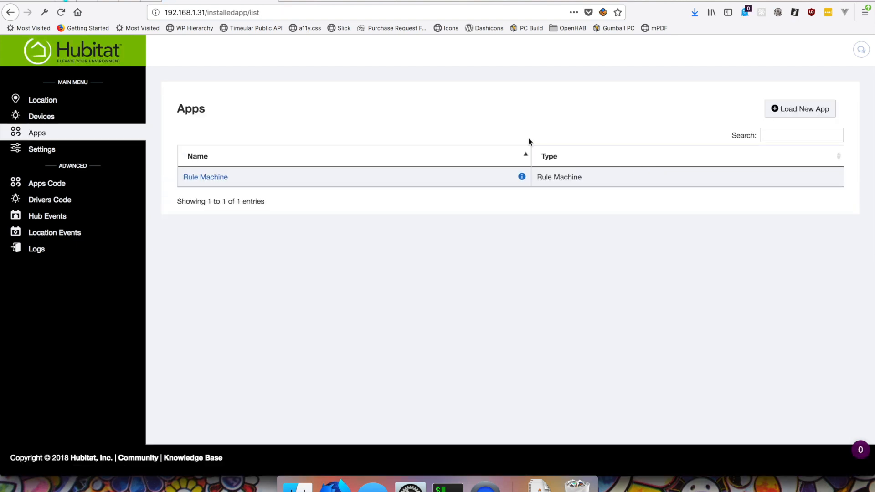
{"action": "left_click", "coordinate": [801, 108]}
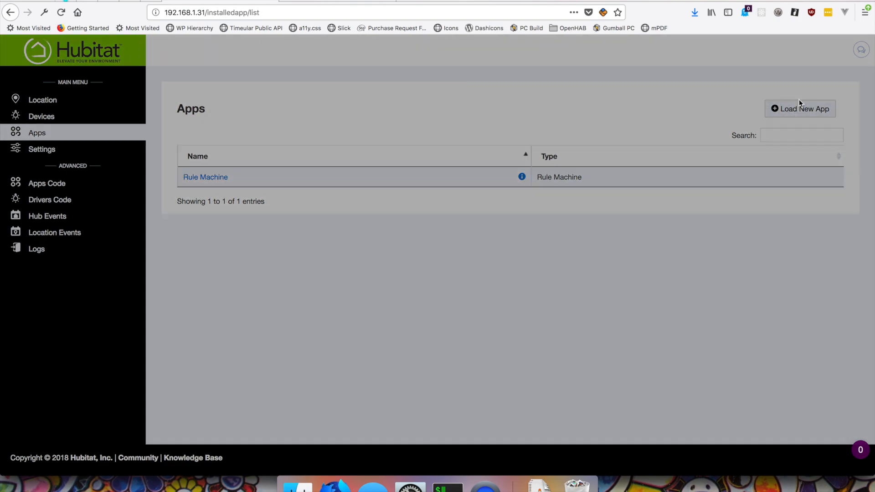
{"action": "left_click", "coordinate": [799, 108]}
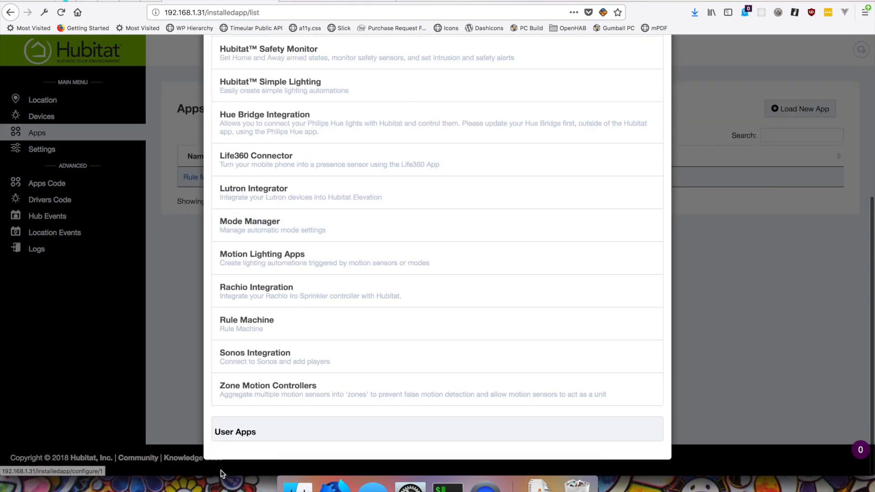
{"action": "mouse_move", "coordinate": [332, 380]}
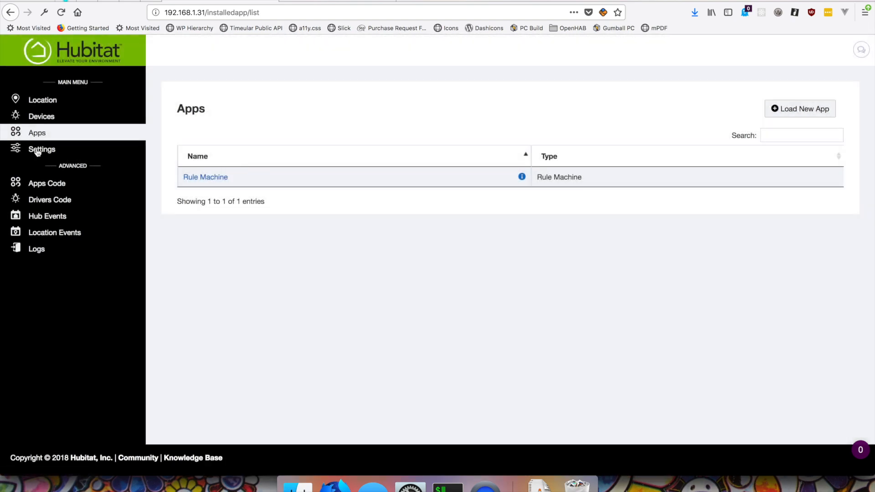
{"action": "left_click", "coordinate": [47, 183]}
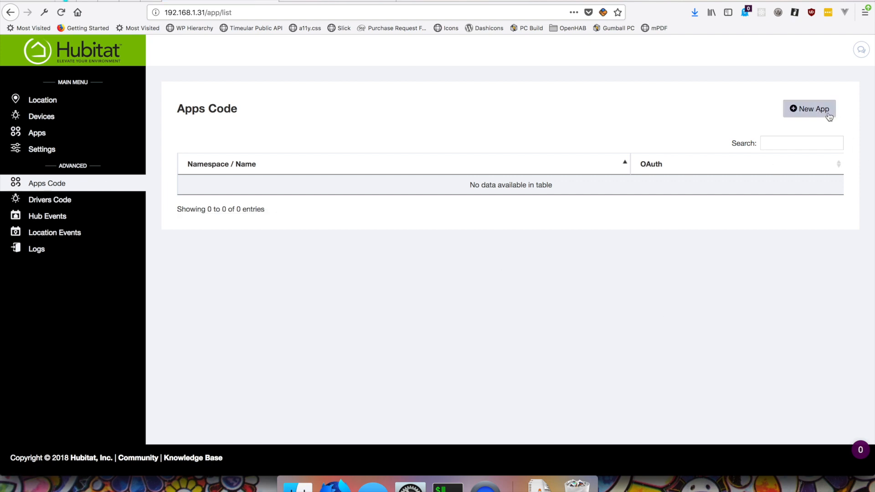
Start a new custom app in the code editor, then view the empty Drivers Code list
{"action": "left_click", "coordinate": [809, 109]}
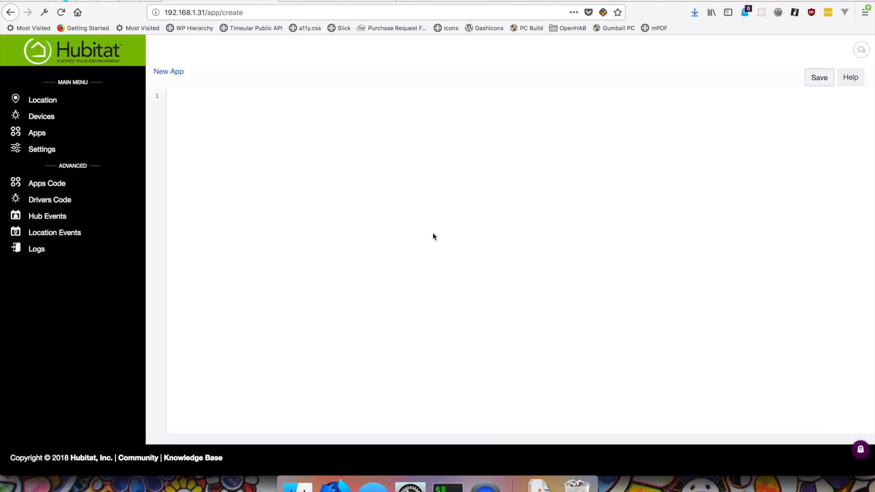
{"action": "mouse_move", "coordinate": [624, 60]}
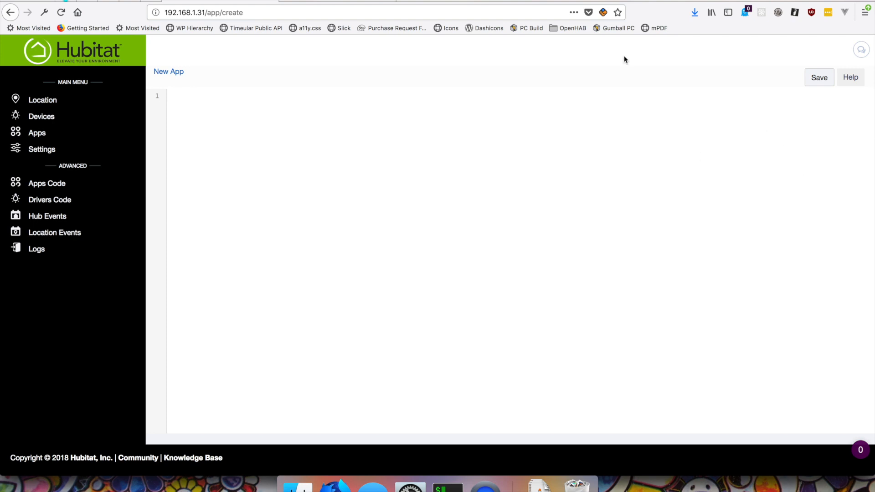
{"action": "mouse_move", "coordinate": [47, 183]}
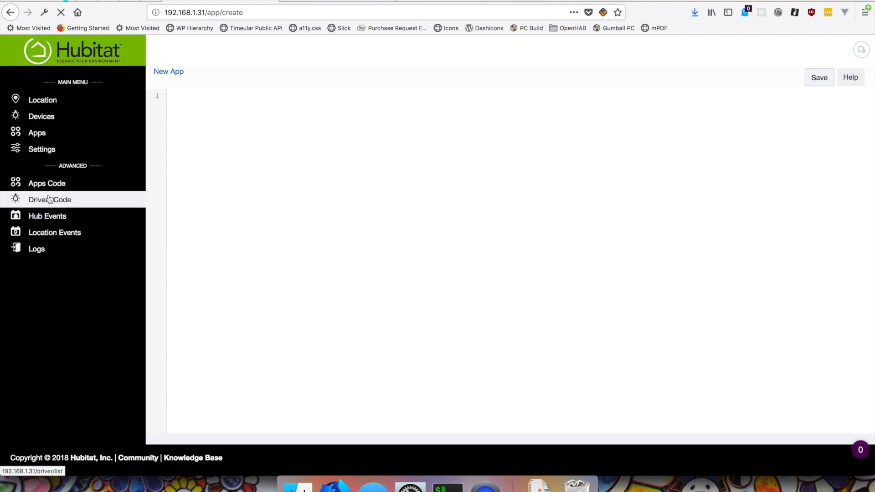
{"action": "left_click", "coordinate": [49, 199]}
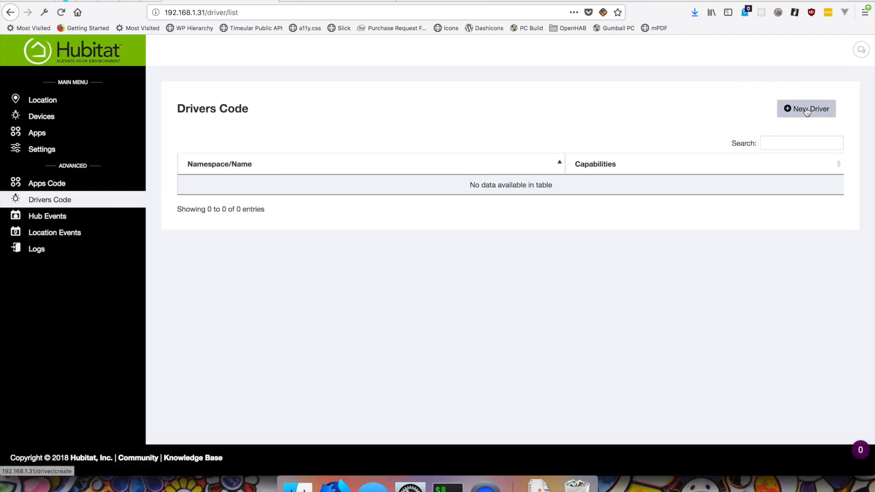
{"action": "mouse_move", "coordinate": [88, 217]}
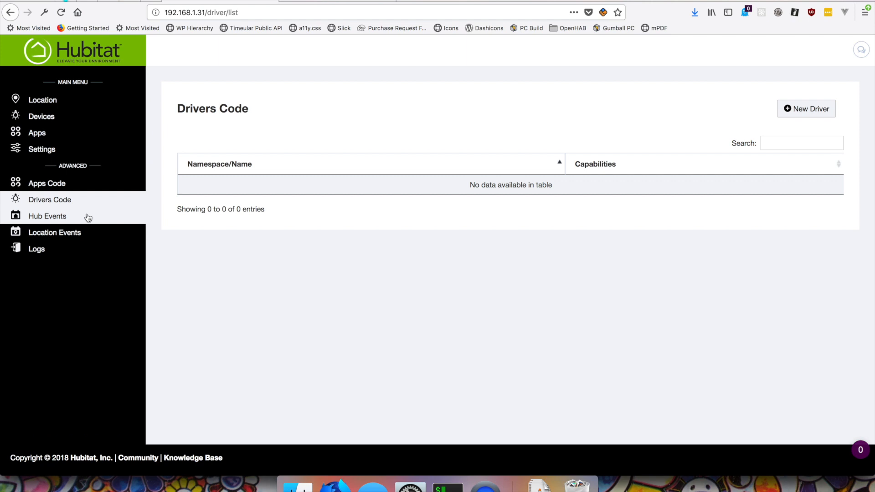
Browse the empty Hub Events, Location Events and Logs pages, ending on the Devices list
{"action": "left_click", "coordinate": [47, 216]}
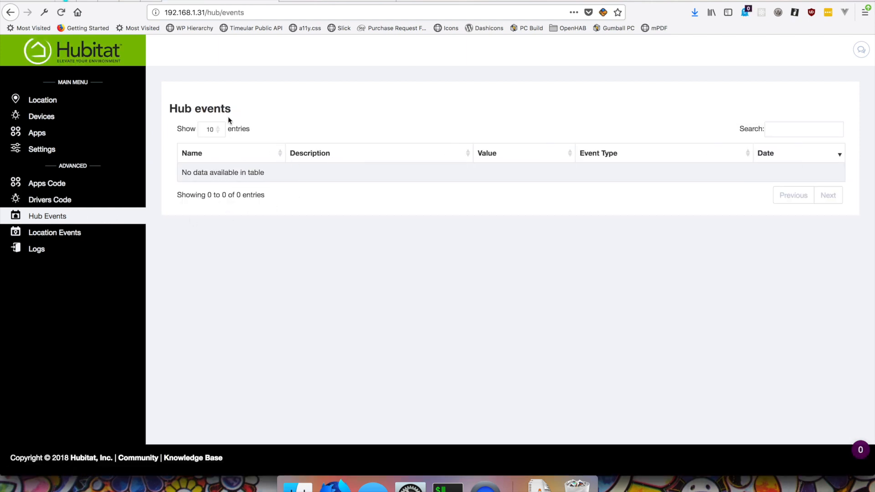
{"action": "mouse_move", "coordinate": [780, 165]}
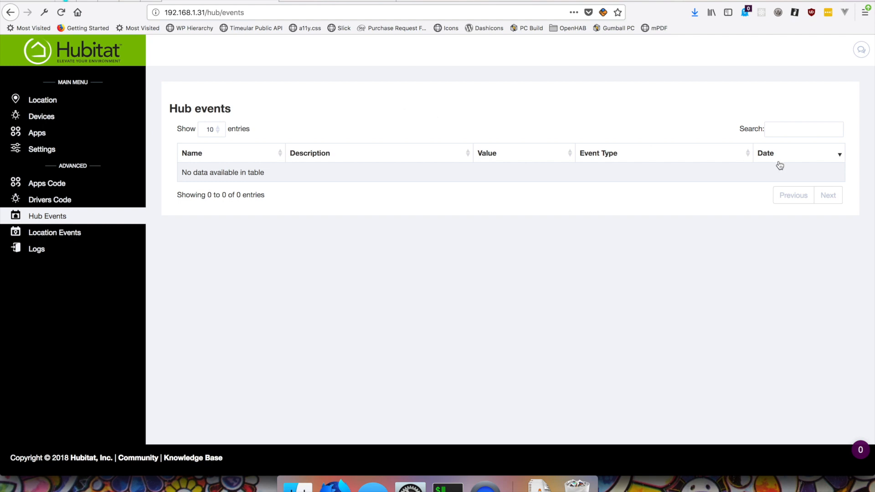
{"action": "mouse_move", "coordinate": [233, 148]}
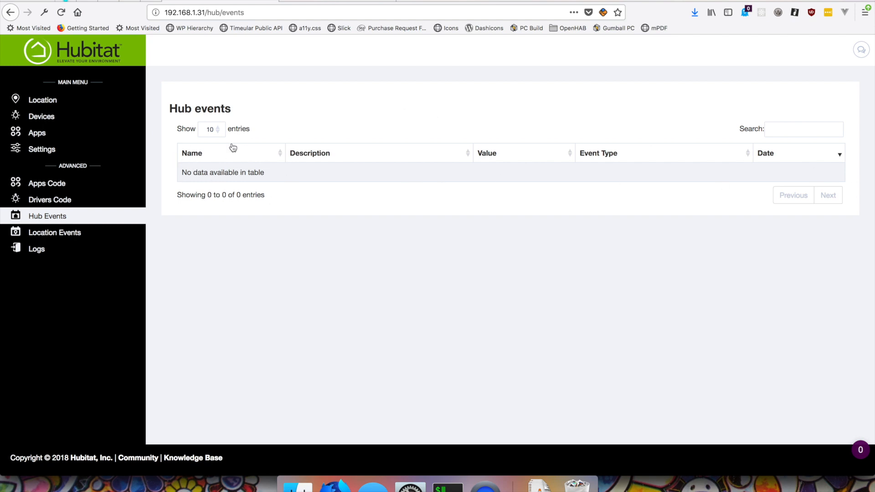
{"action": "mouse_move", "coordinate": [160, 227]}
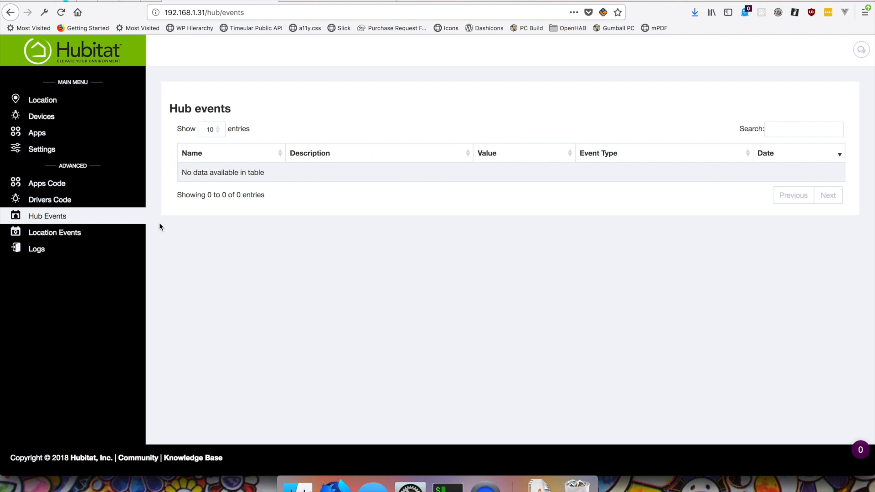
{"action": "left_click", "coordinate": [55, 233]}
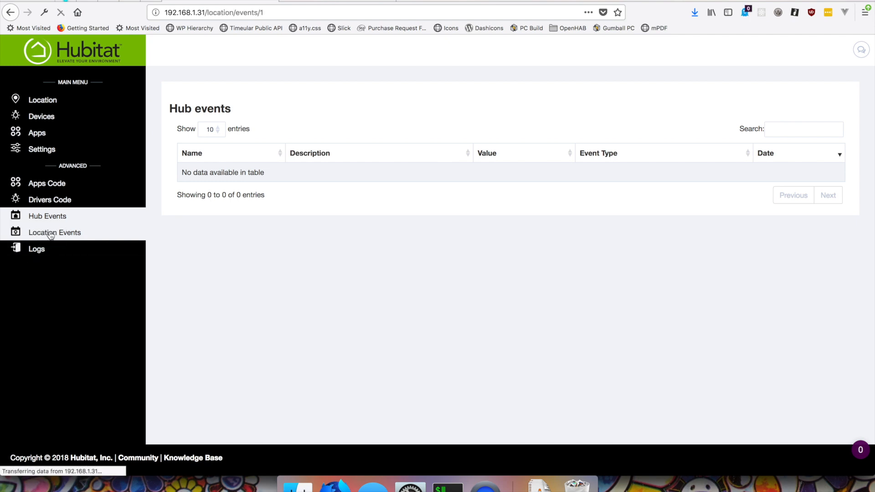
{"action": "left_click", "coordinate": [55, 232]}
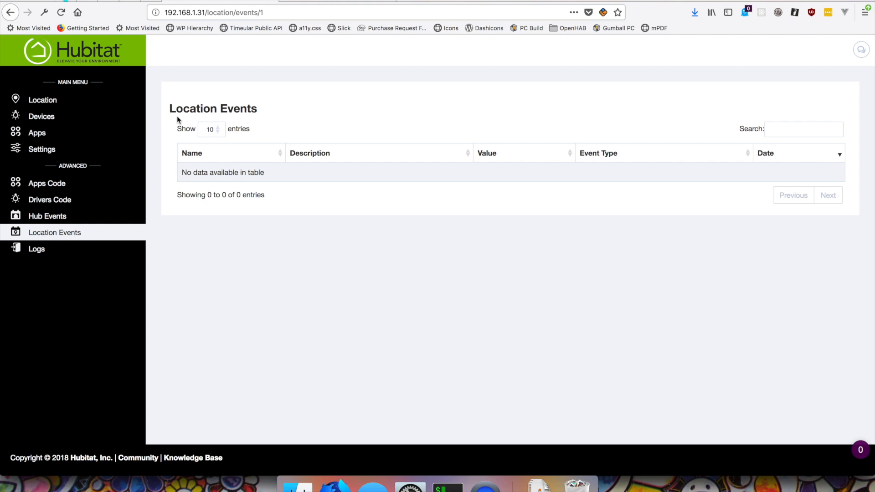
{"action": "mouse_move", "coordinate": [149, 91]}
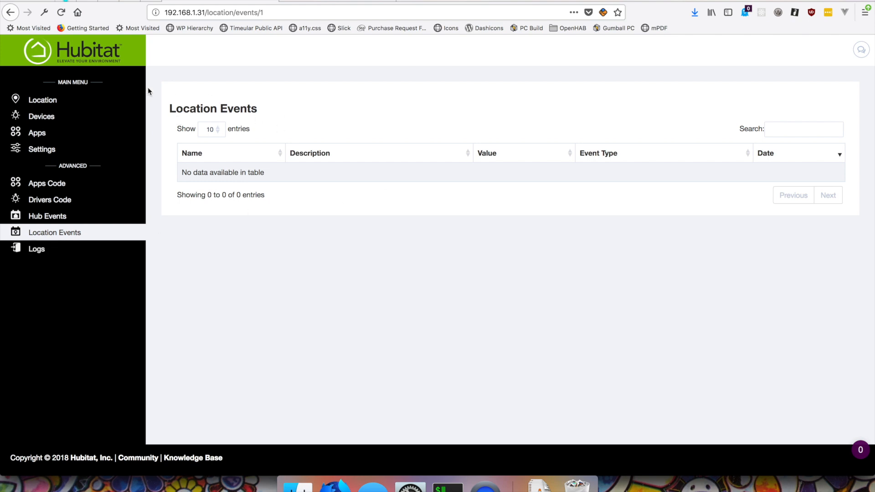
{"action": "left_click", "coordinate": [37, 249]}
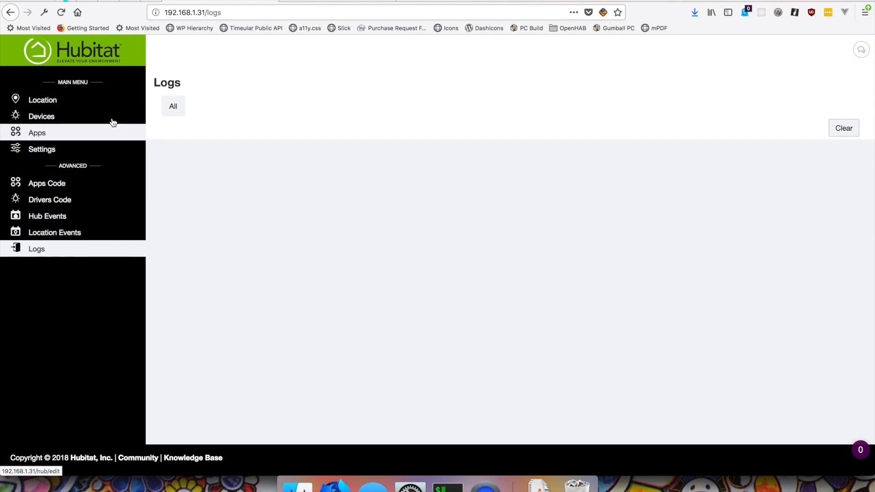
{"action": "left_click", "coordinate": [41, 116]}
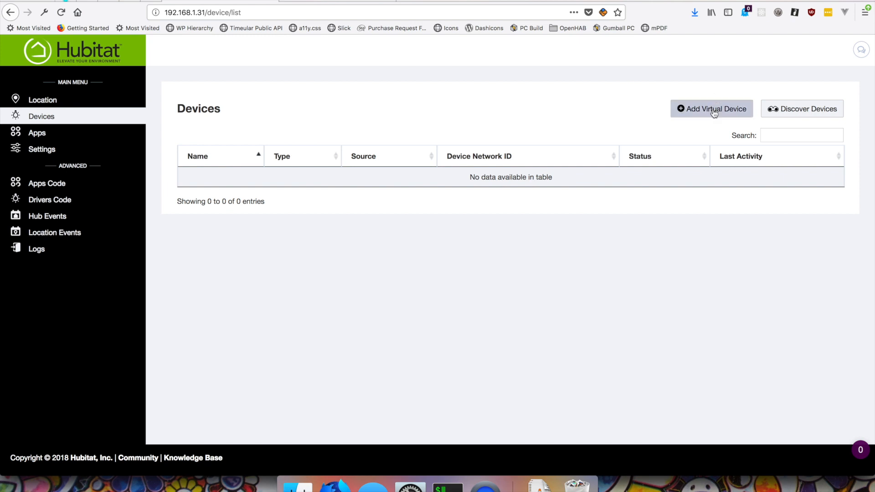
{"action": "mouse_move", "coordinate": [713, 108]}
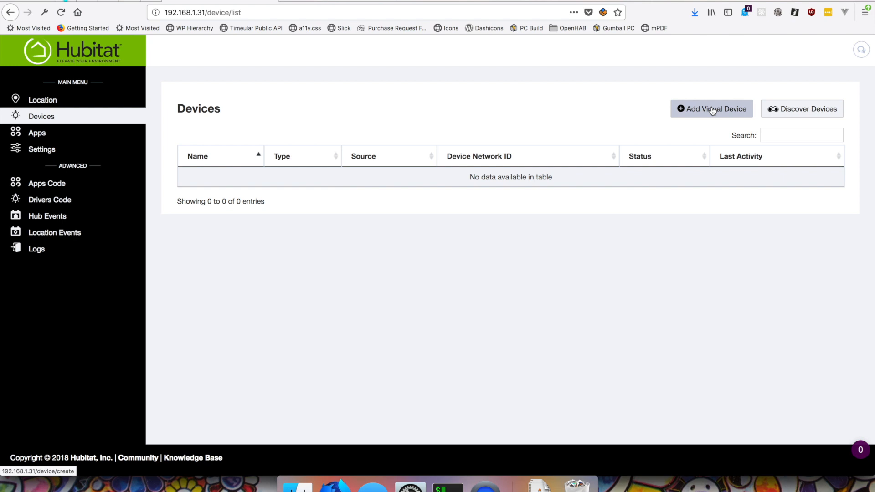
Look over the Add Virtual Device form and its Type options, then return to the empty device list
{"action": "left_click", "coordinate": [712, 108]}
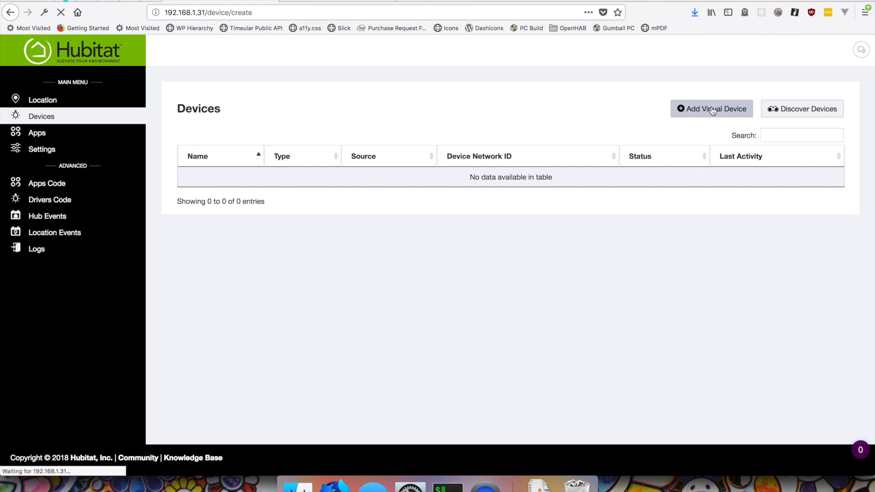
{"action": "left_click", "coordinate": [711, 108]}
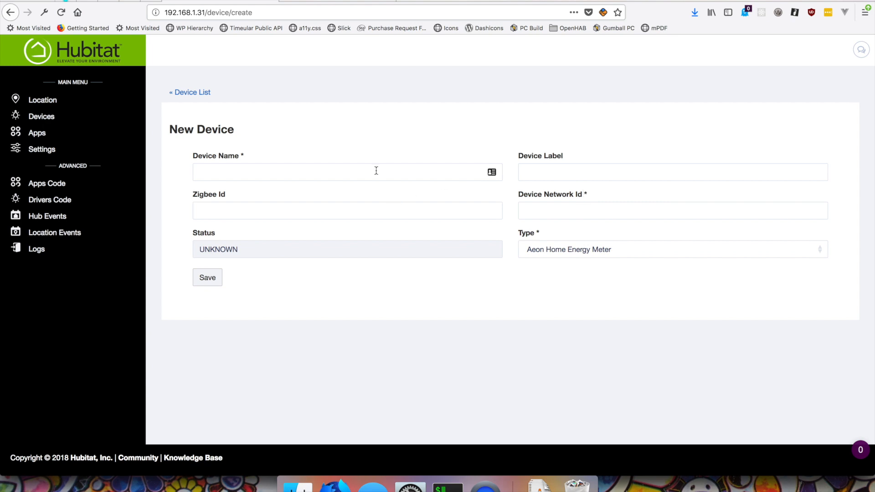
{"action": "left_click", "coordinate": [673, 250]}
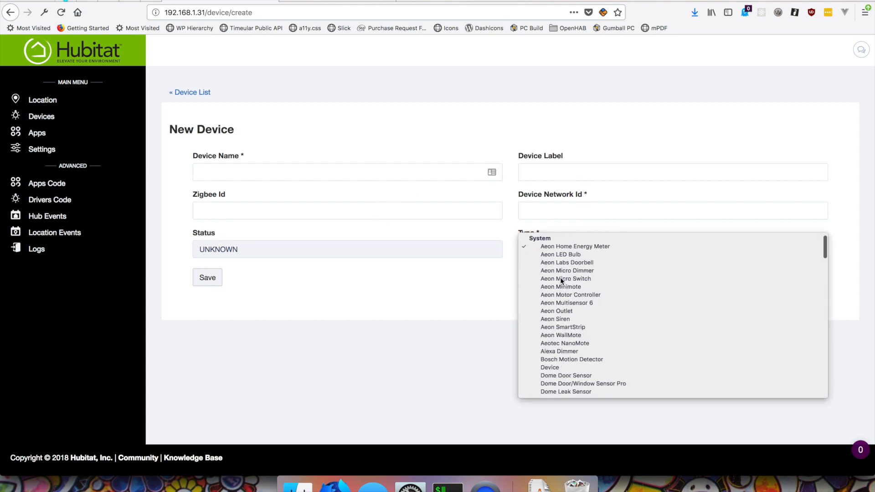
{"action": "left_click", "coordinate": [575, 246]}
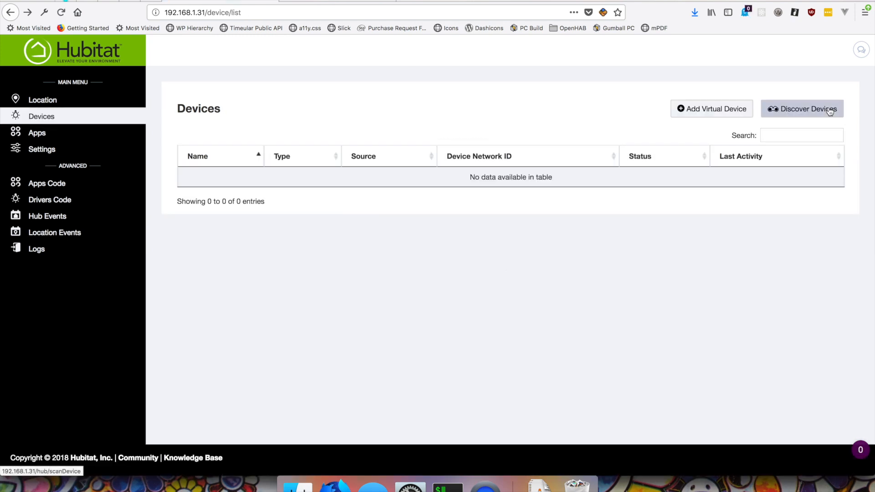
Run Discover Devices, then go to the Location page with the Home map and modes
{"action": "left_click", "coordinate": [801, 109]}
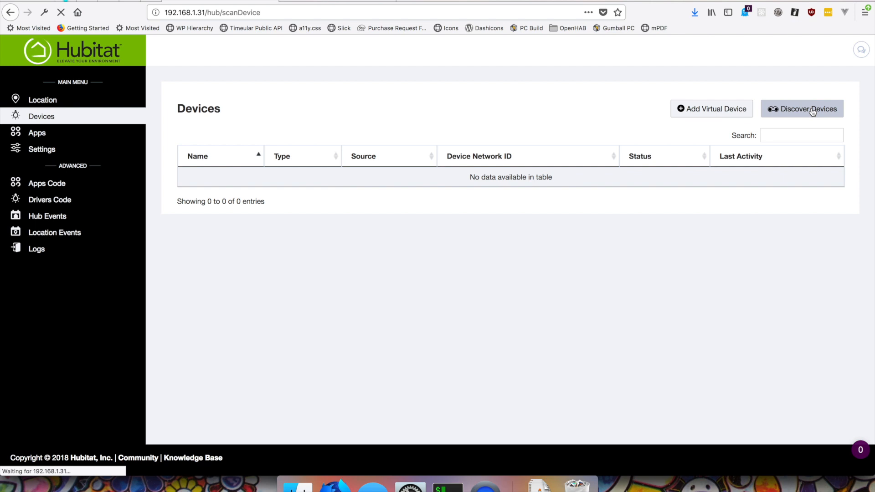
{"action": "left_click", "coordinate": [803, 109]}
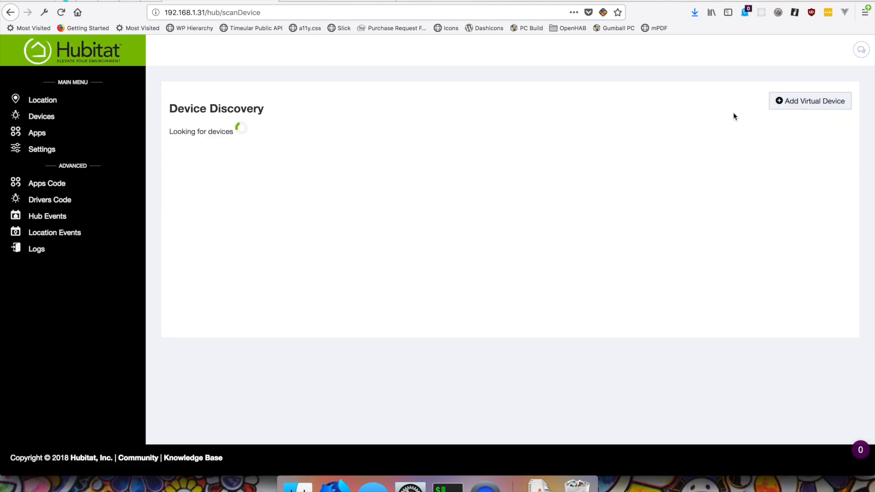
{"action": "mouse_move", "coordinate": [200, 127]}
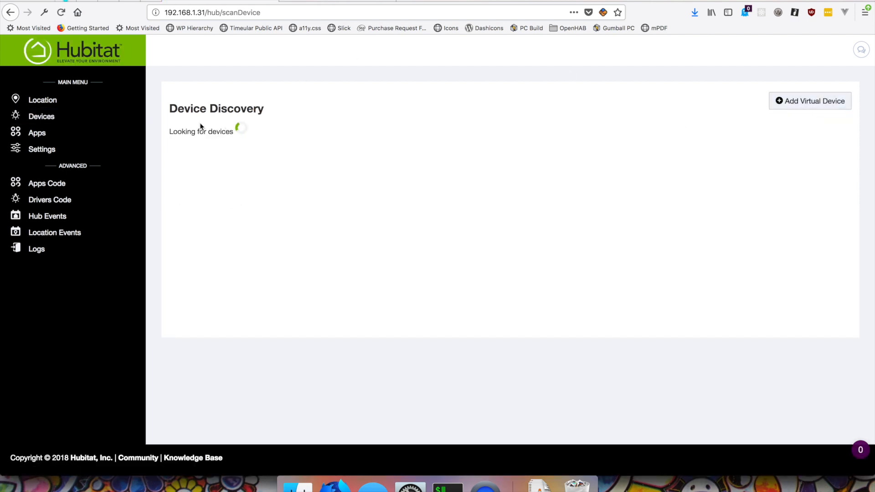
{"action": "left_click", "coordinate": [43, 100]}
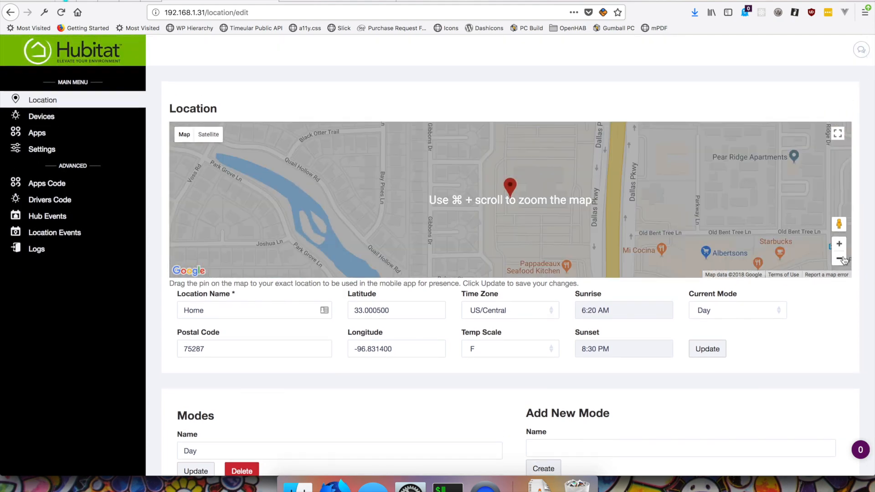
{"action": "left_click", "coordinate": [838, 258]}
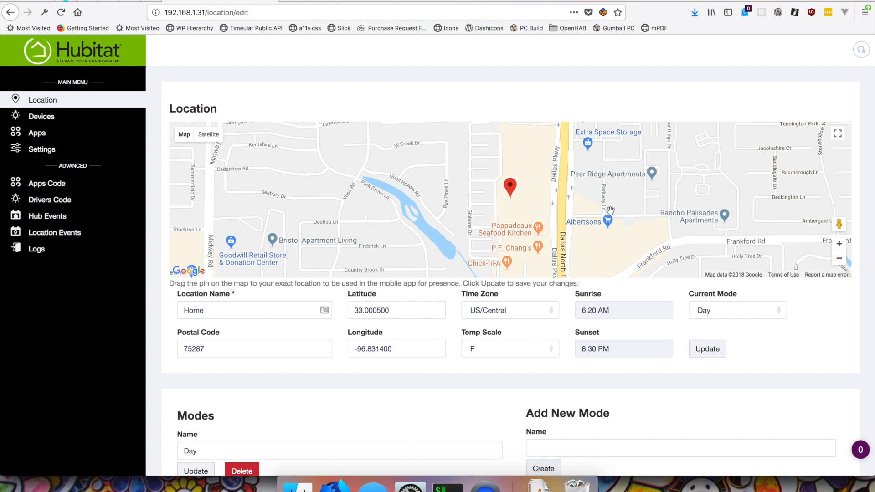
{"action": "mouse_move", "coordinate": [812, 220]}
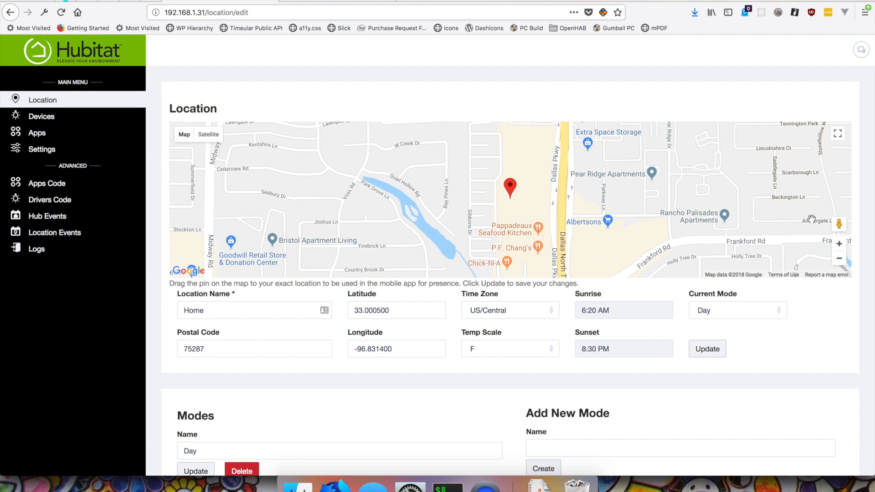
{"action": "left_click", "coordinate": [839, 258]}
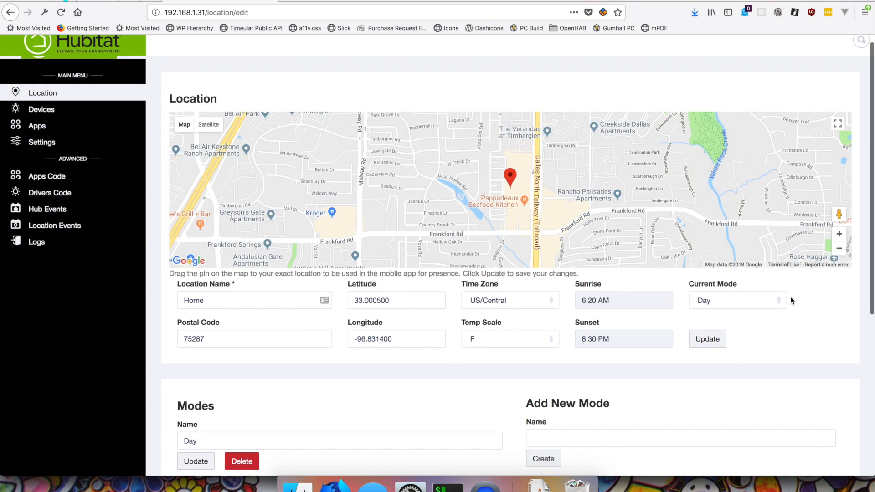
{"action": "scroll", "scroll_direction": "down", "scroll_amount": 3}
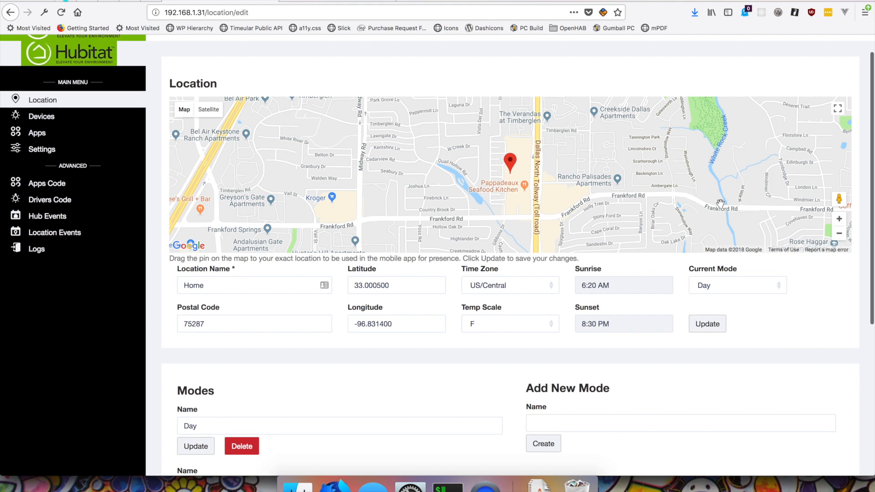
{"action": "scroll", "scroll_direction": "down", "scroll_amount": 3}
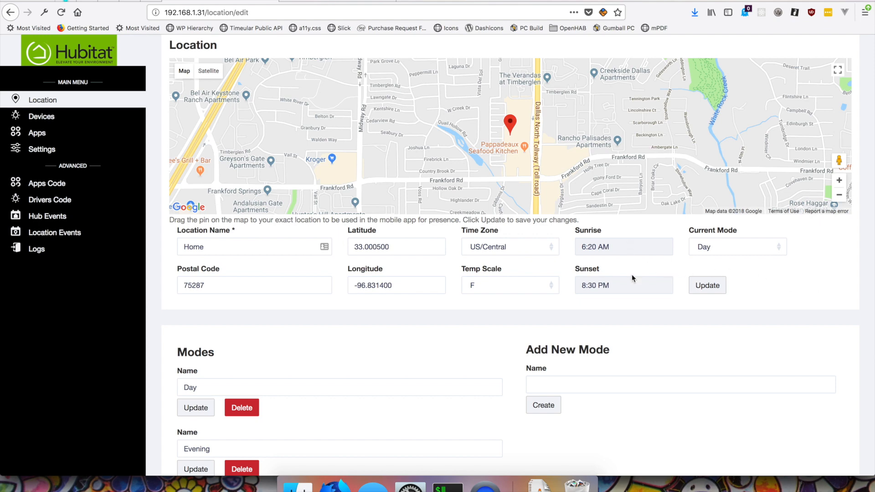
{"action": "scroll", "scroll_direction": "down", "scroll_amount": 3}
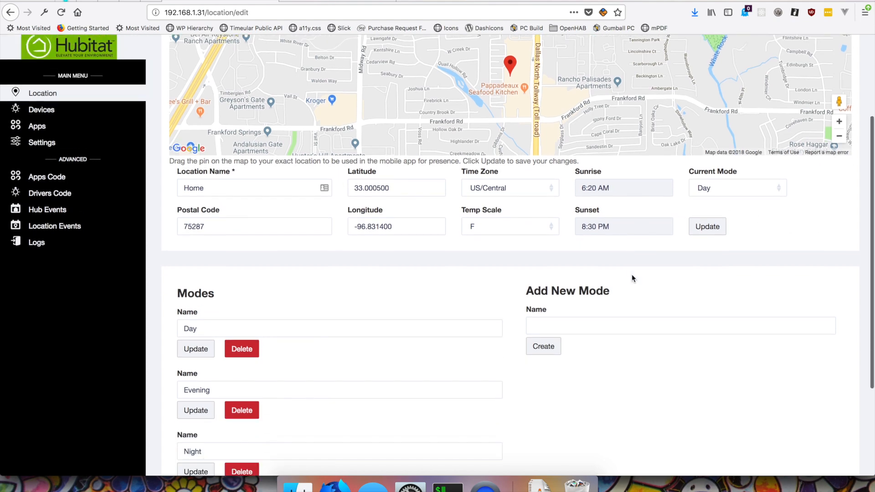
{"action": "scroll", "scroll_direction": "down", "scroll_amount": 3}
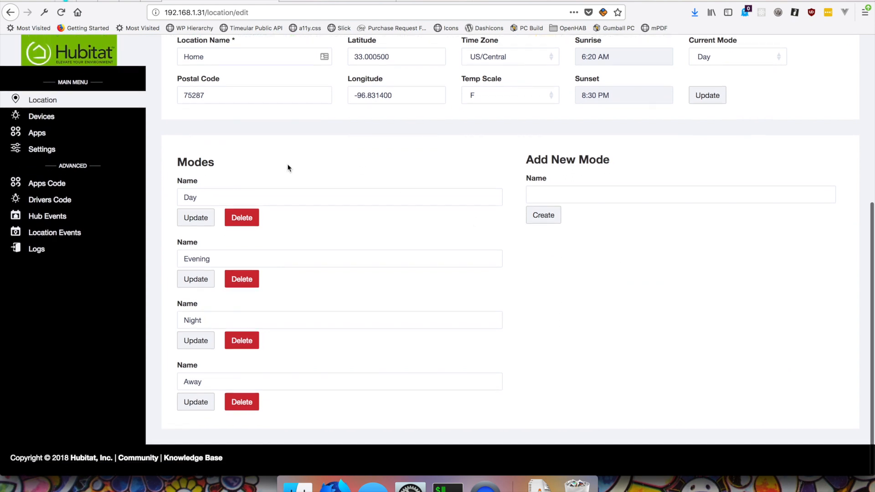
{"action": "mouse_move", "coordinate": [251, 197]}
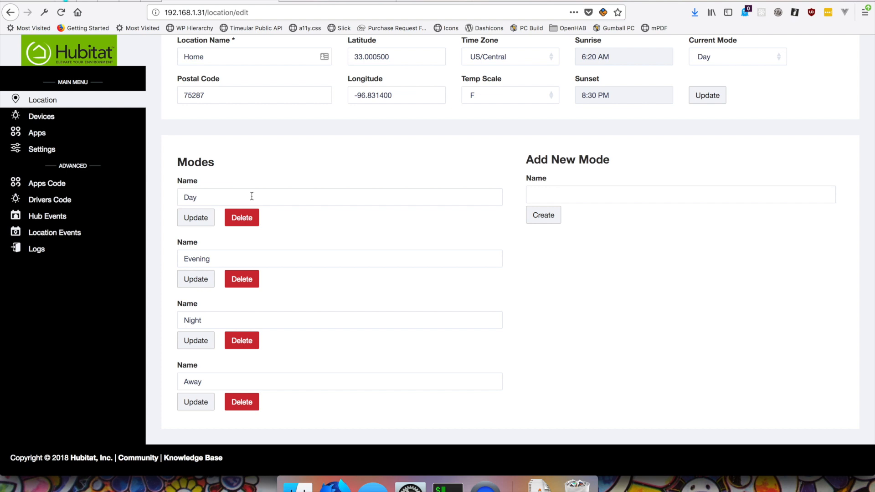
{"action": "mouse_move", "coordinate": [301, 197]}
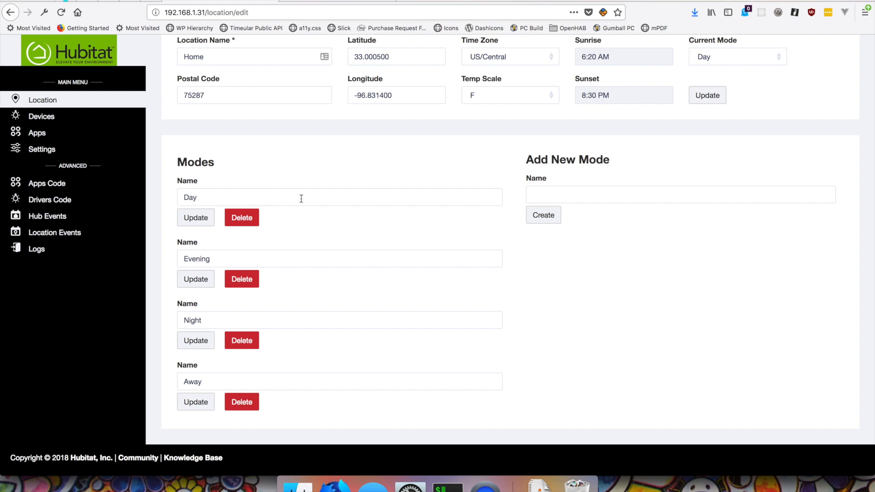
{"action": "mouse_move", "coordinate": [301, 255]}
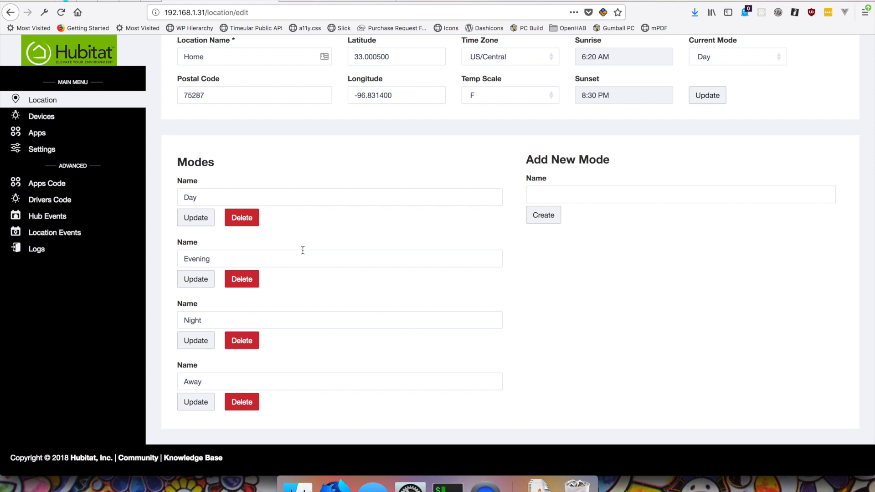
{"action": "mouse_move", "coordinate": [302, 261]}
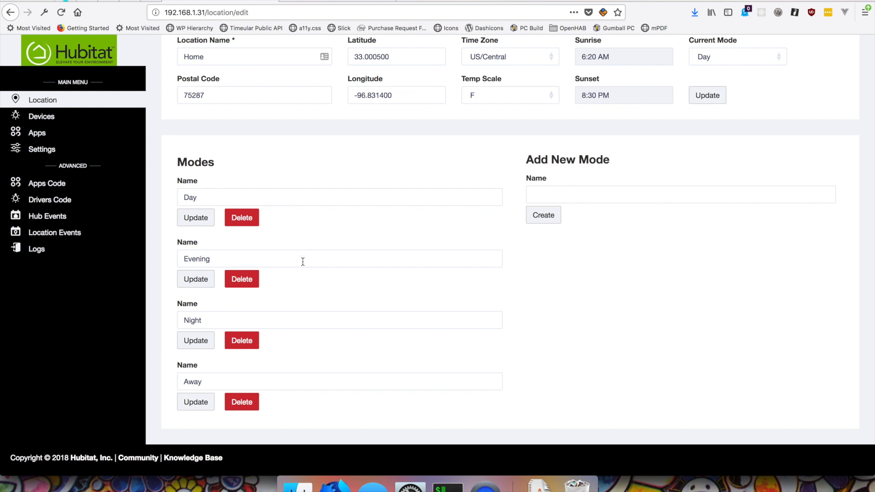
{"action": "mouse_move", "coordinate": [275, 200]}
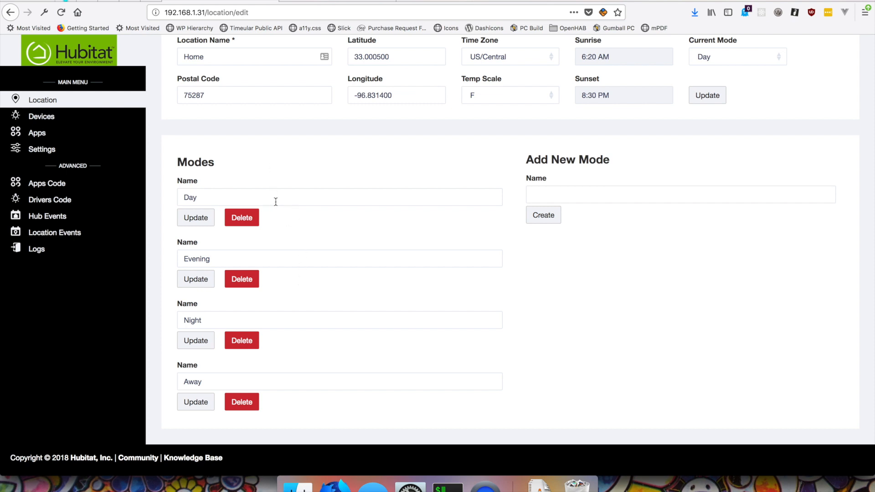
{"action": "mouse_move", "coordinate": [296, 187]}
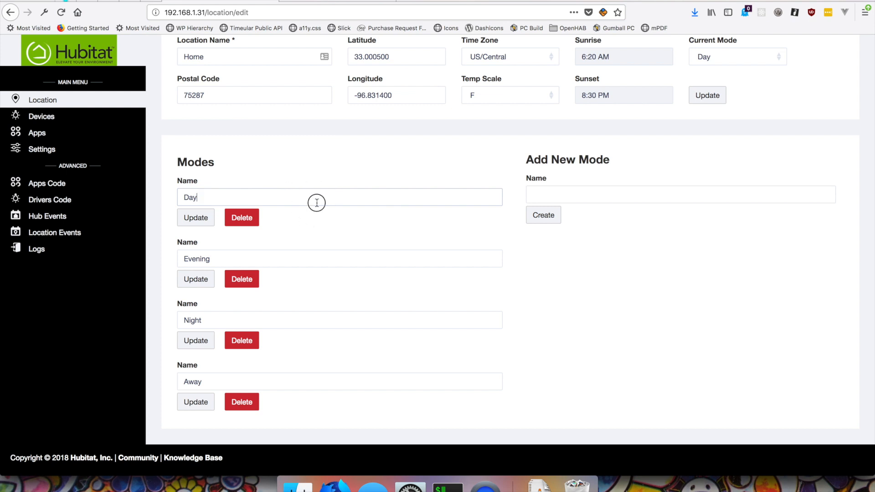
{"action": "left_click", "coordinate": [288, 320]}
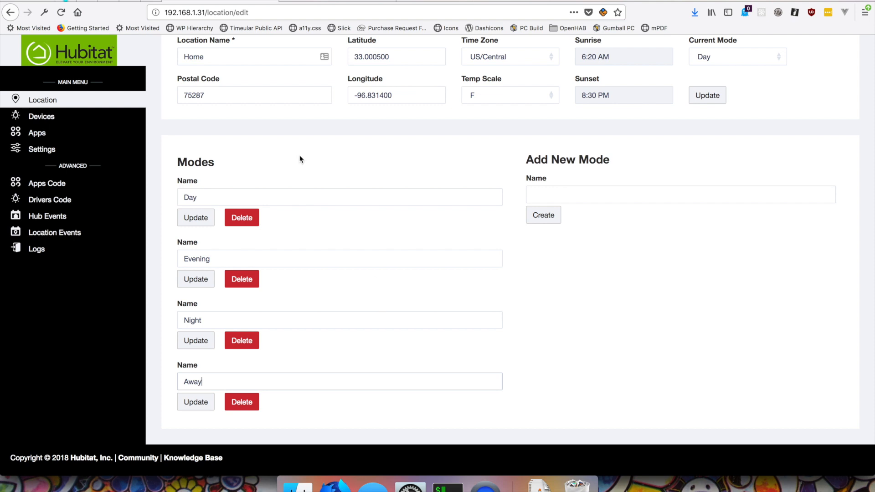
{"action": "mouse_move", "coordinate": [225, 155]}
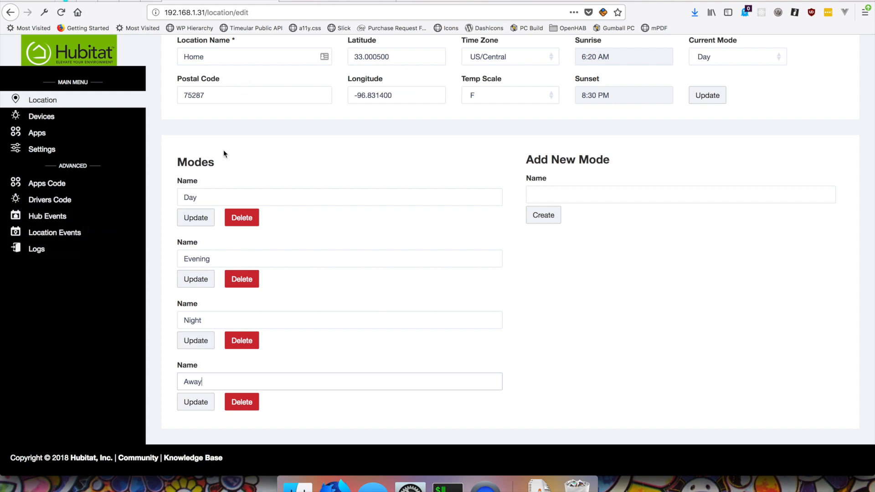
{"action": "mouse_move", "coordinate": [209, 183]}
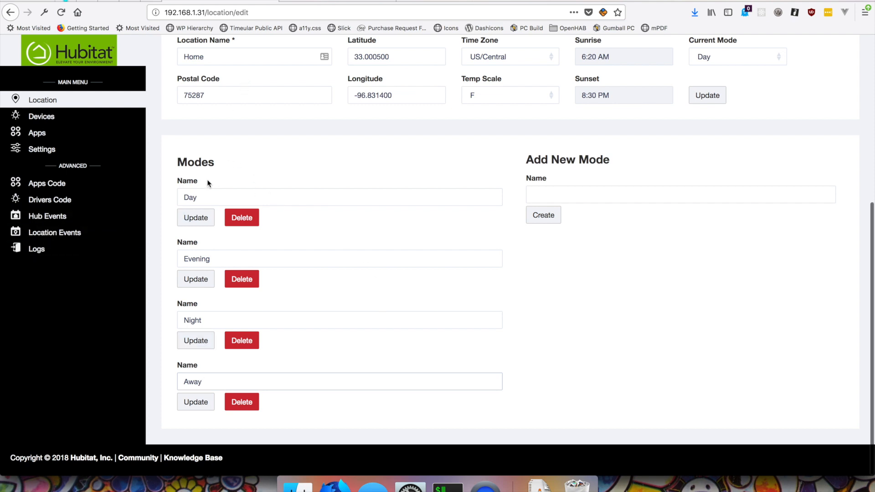
{"action": "scroll", "scroll_direction": "up", "scroll_amount": 3}
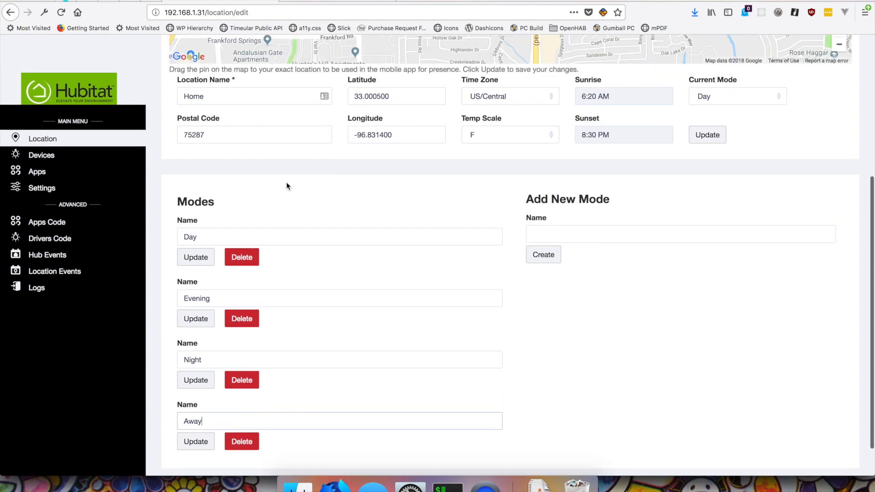
{"action": "scroll", "scroll_direction": "down", "scroll_amount": 3}
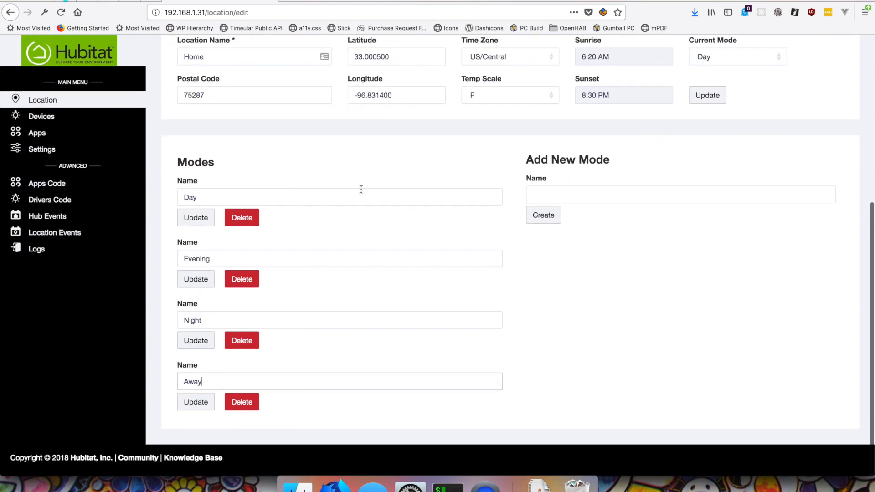
{"action": "mouse_move", "coordinate": [250, 173]}
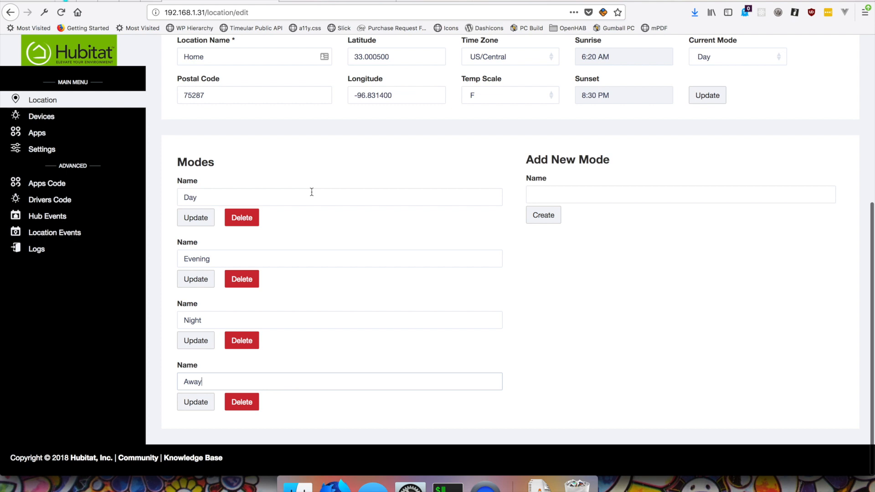
{"action": "mouse_move", "coordinate": [280, 312]}
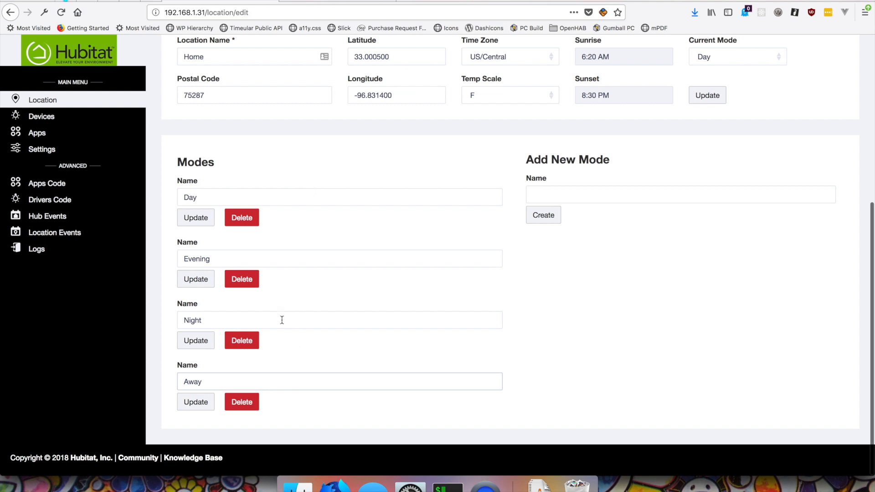
{"action": "mouse_move", "coordinate": [370, 325]}
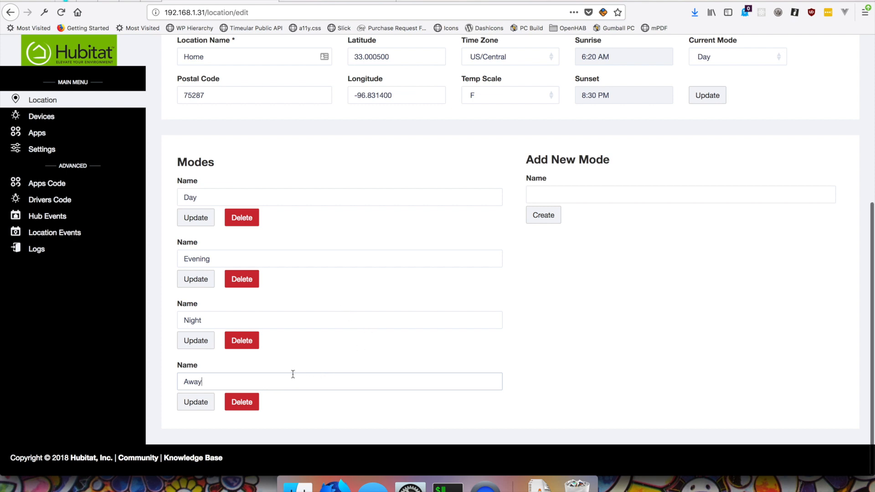
{"action": "mouse_move", "coordinate": [312, 350]}
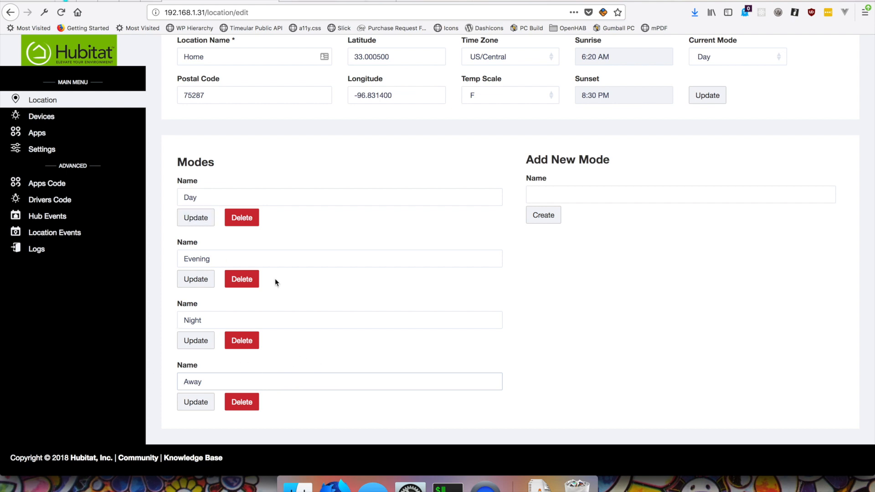
{"action": "mouse_move", "coordinate": [608, 312]}
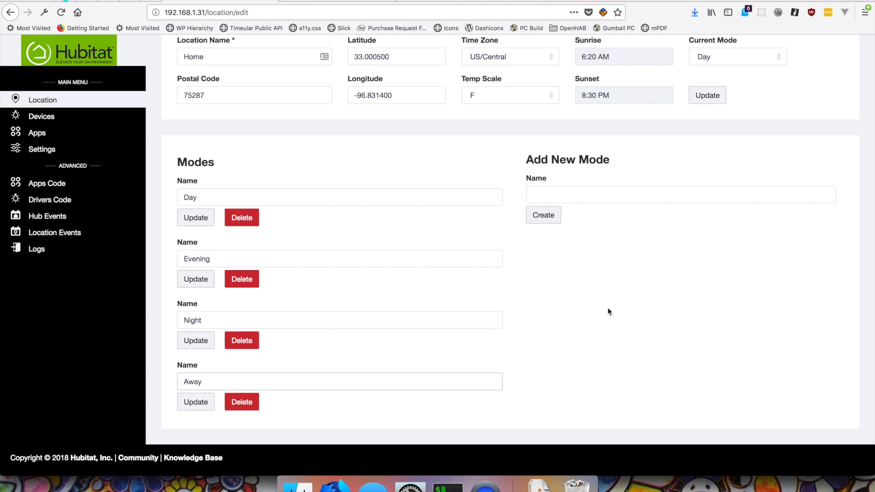
{"action": "scroll", "scroll_direction": "up", "scroll_amount": 3}
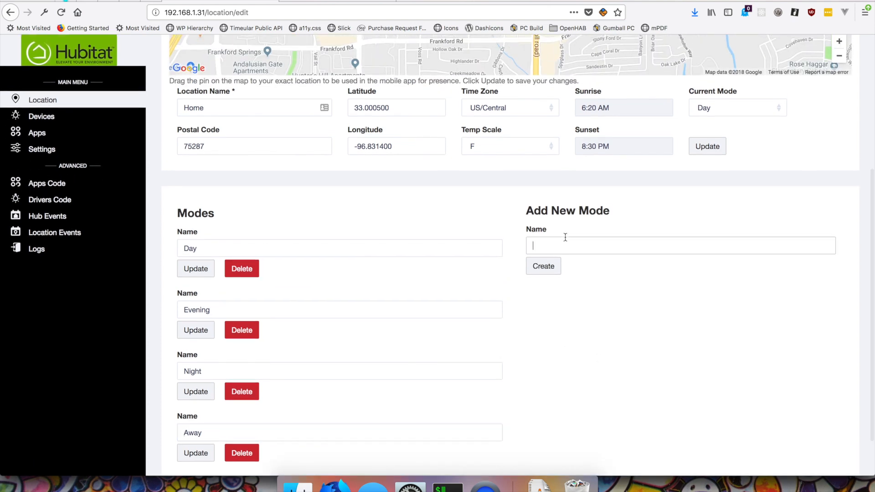
{"action": "mouse_move", "coordinate": [638, 196]}
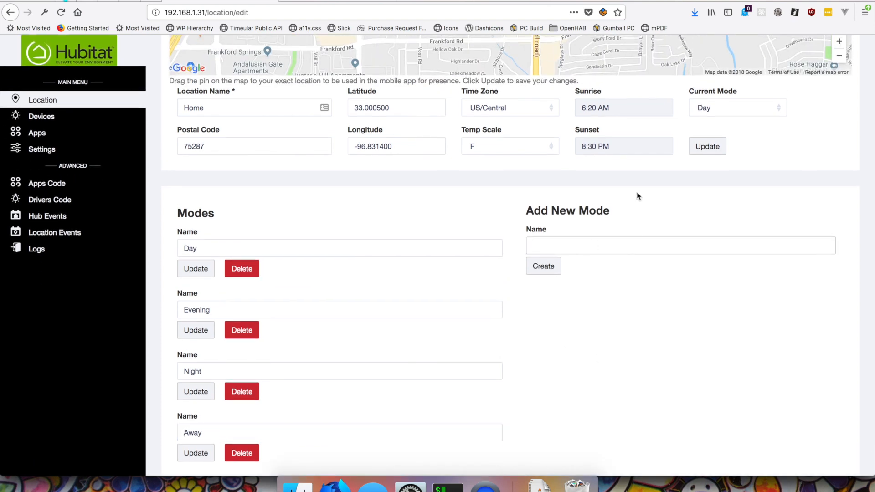
Create a mode named Party and confirm it appears after Away in the Modes list
{"action": "type", "text": "Party"}
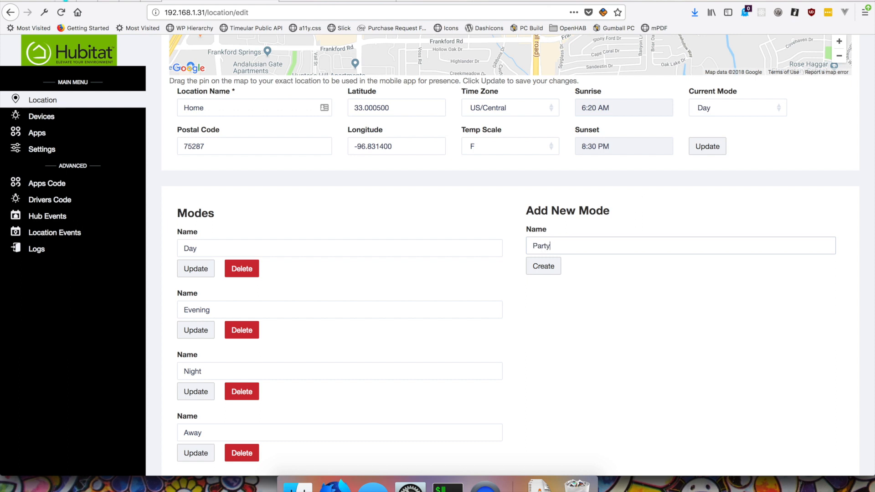
{"action": "left_click", "coordinate": [543, 265]}
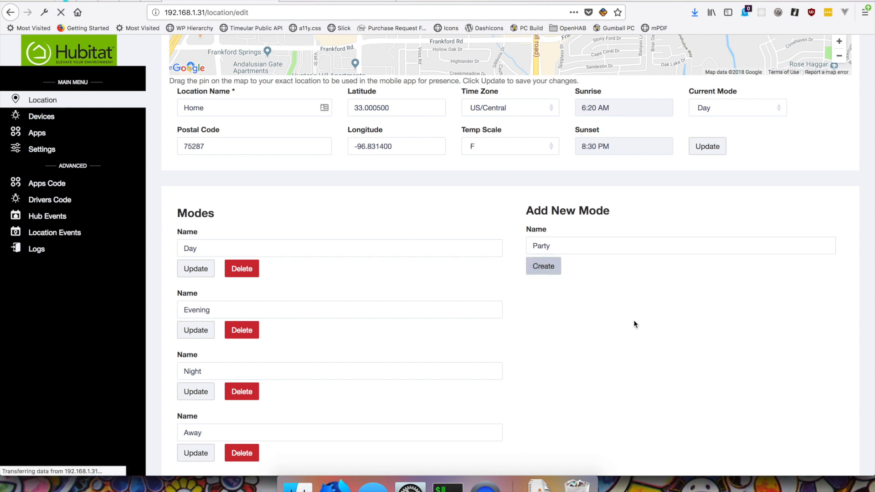
{"action": "left_click", "coordinate": [542, 266]}
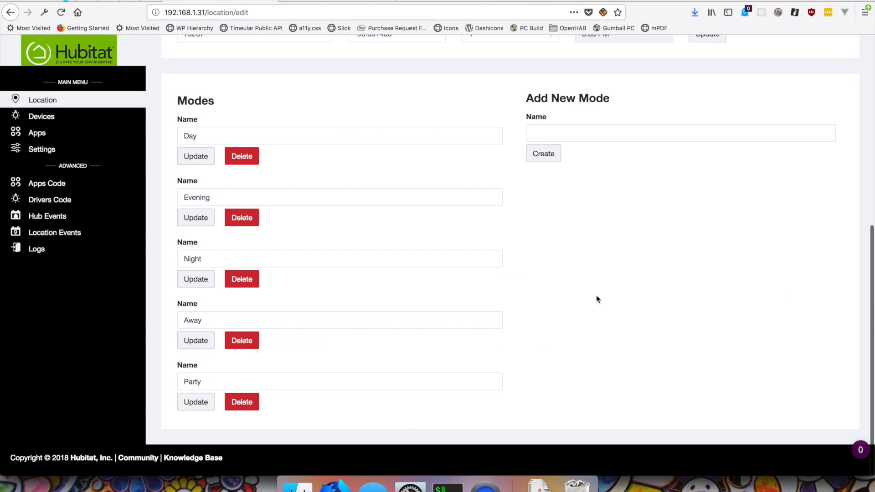
{"action": "mouse_move", "coordinate": [152, 260]}
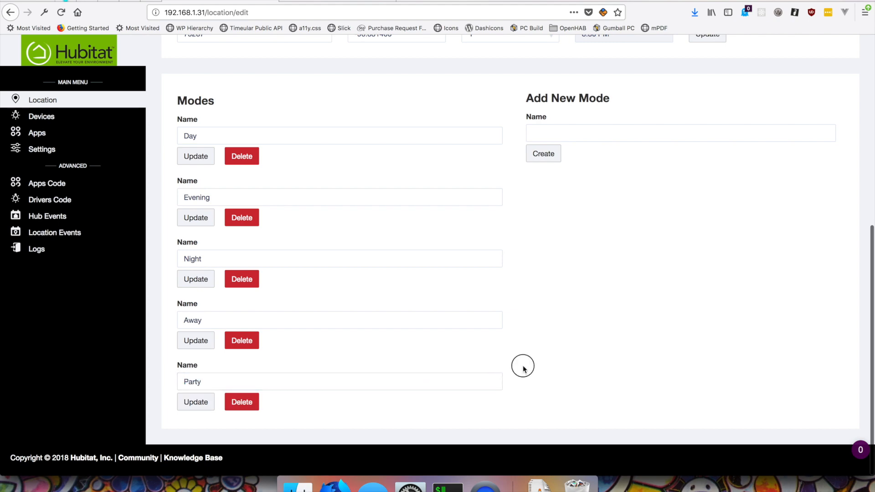
{"action": "scroll", "scroll_direction": "up", "scroll_amount": 3}
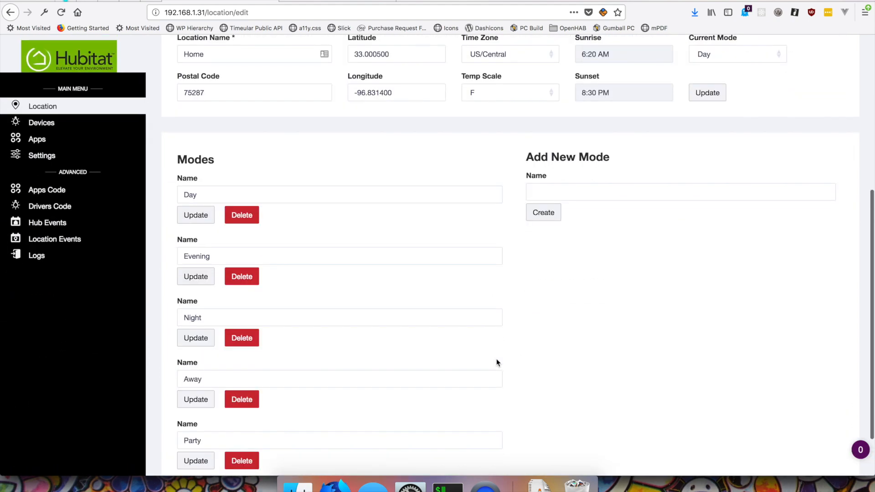
{"action": "scroll", "scroll_direction": "up", "scroll_amount": 3}
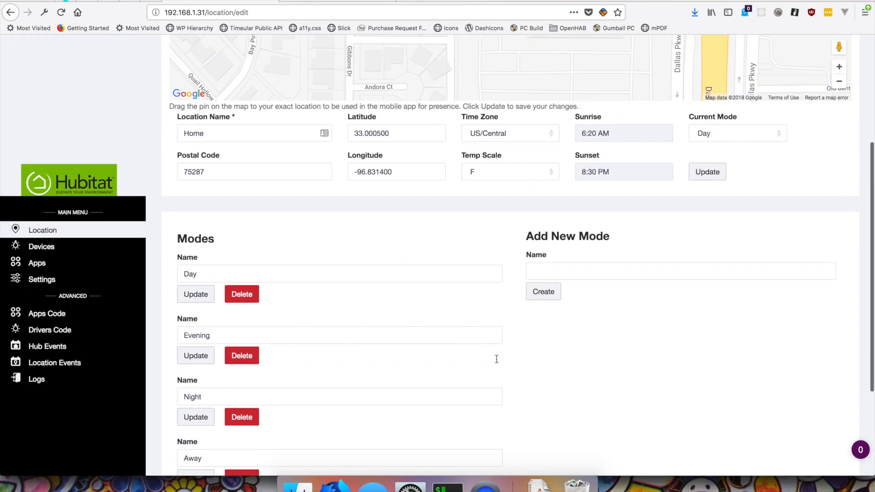